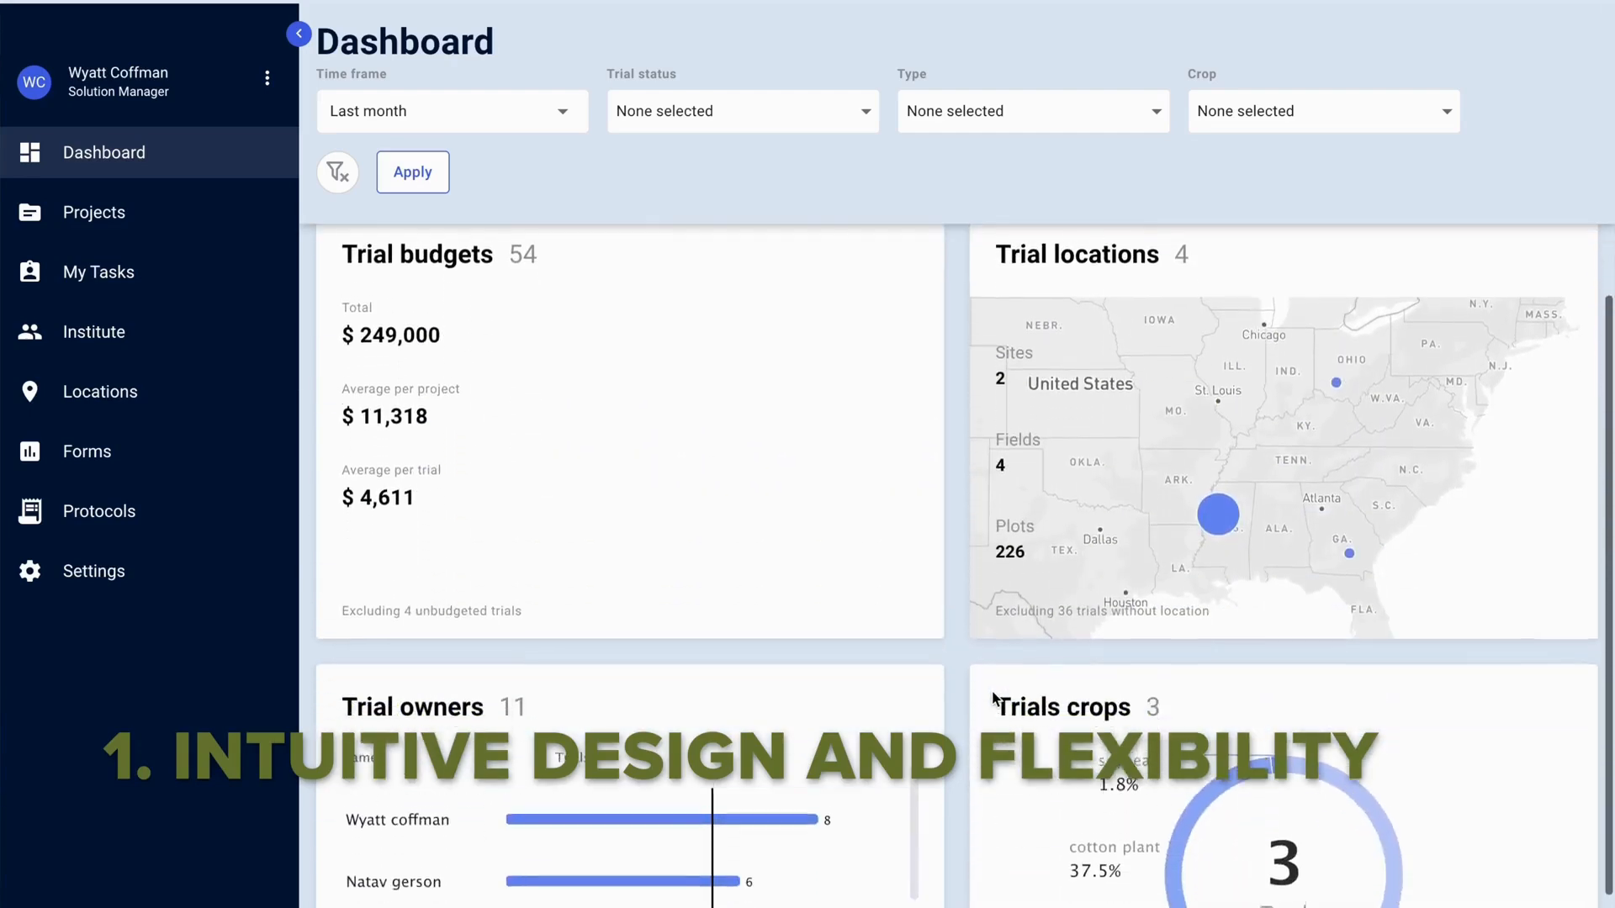
Leave the dashboard for the Projects list and open the Greenwood, MS trial field layout
{"action": "scroll", "scroll_direction": "down", "scroll_amount": 3}
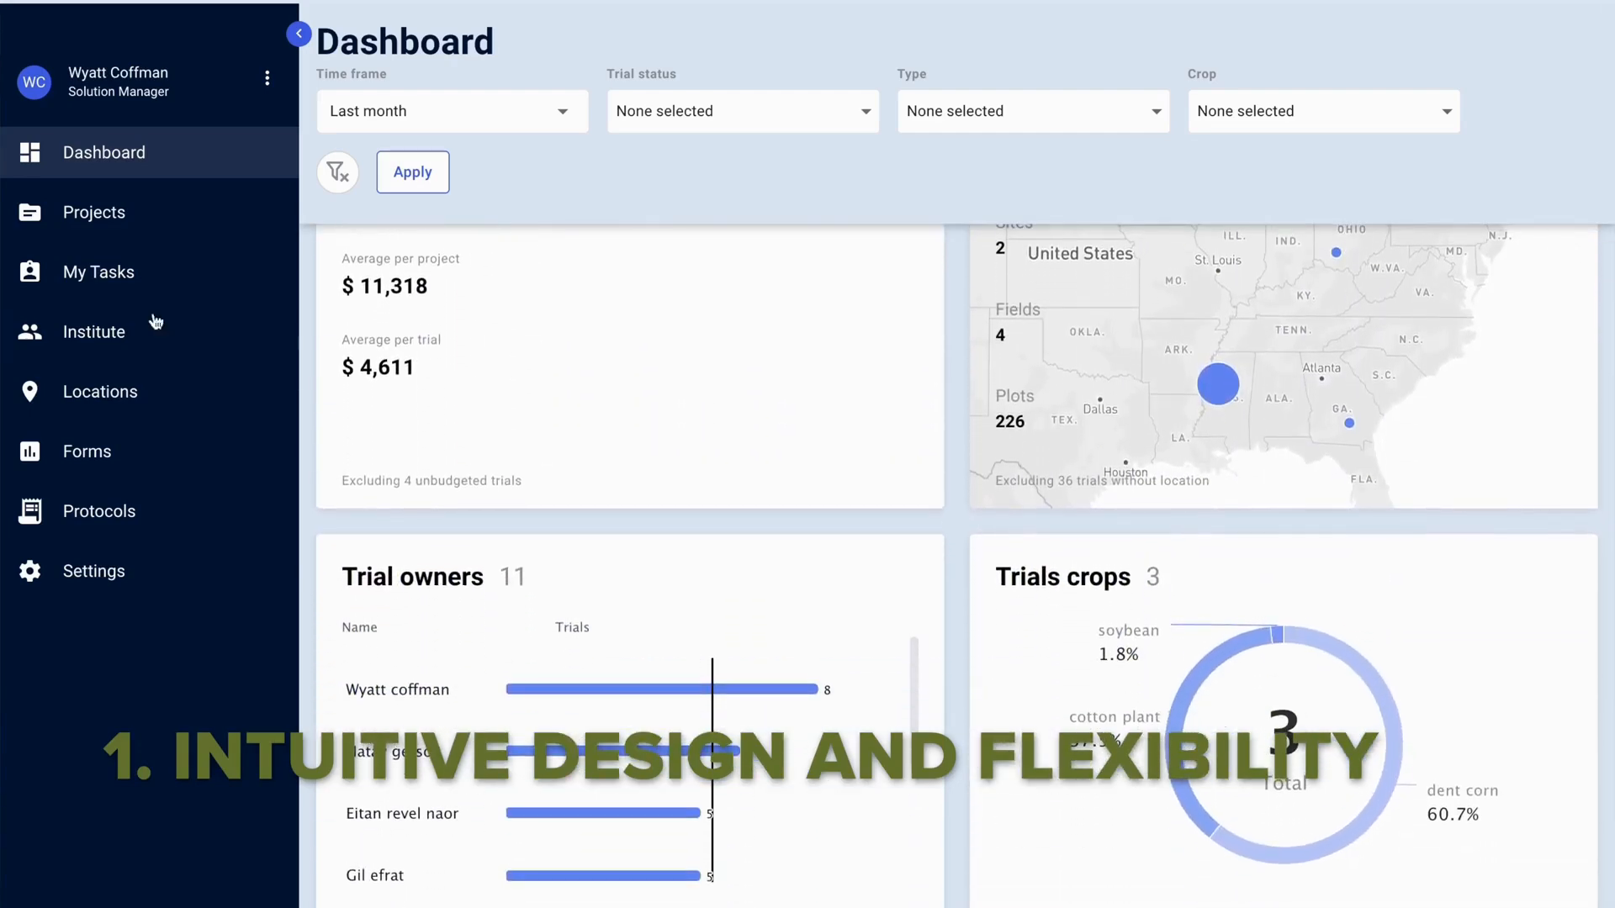
{"action": "left_click", "coordinate": [93, 212]}
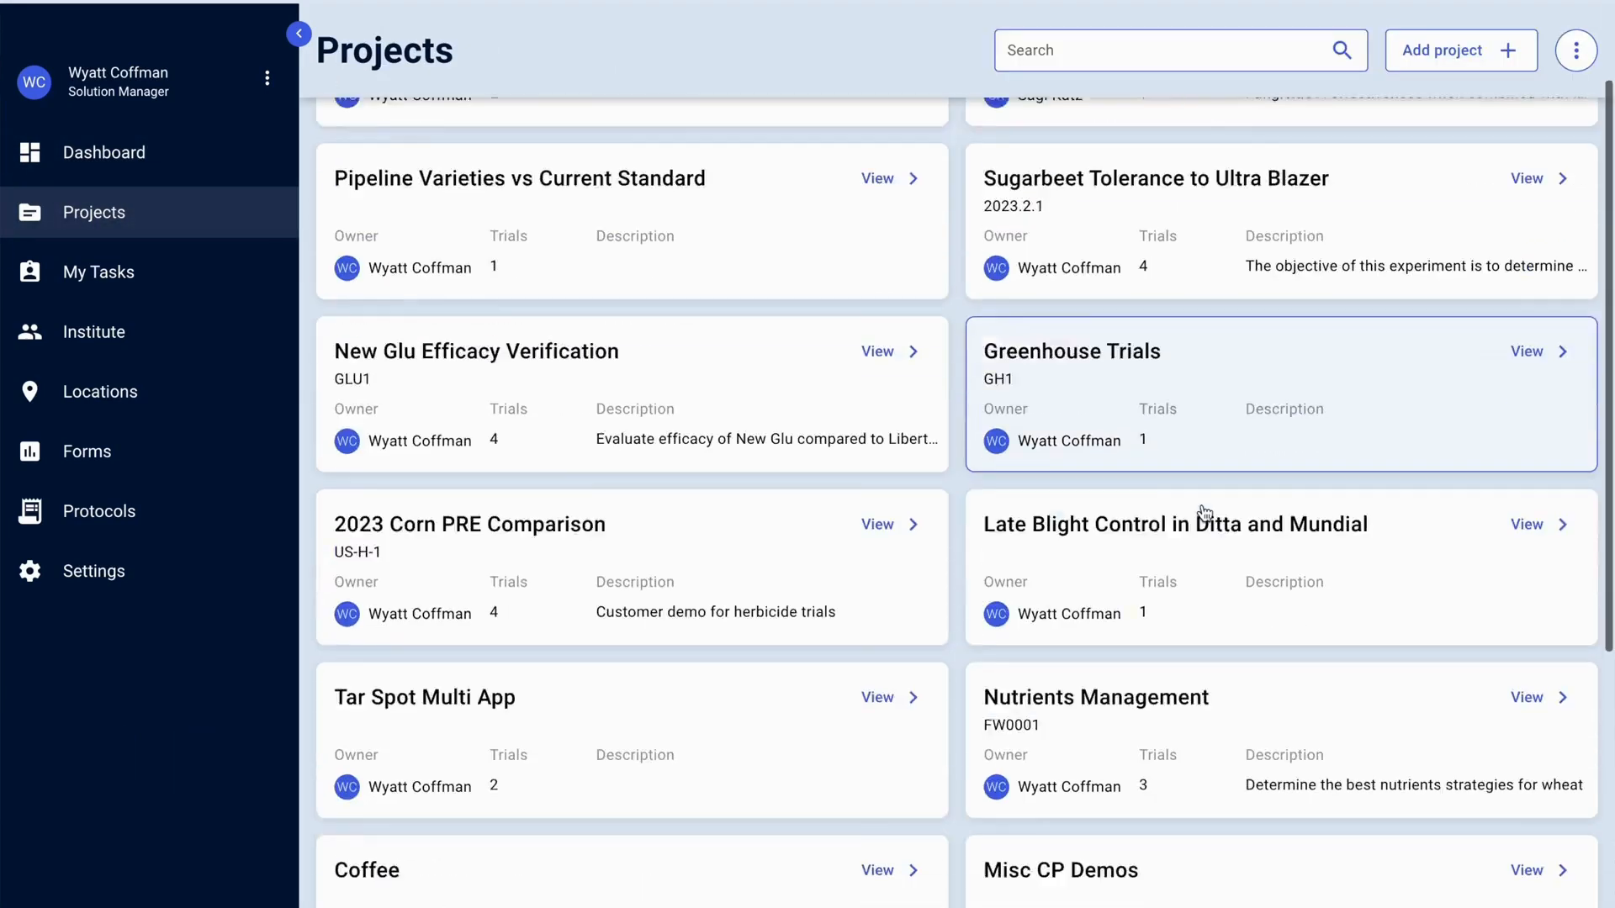
{"action": "left_click", "coordinate": [1527, 351]}
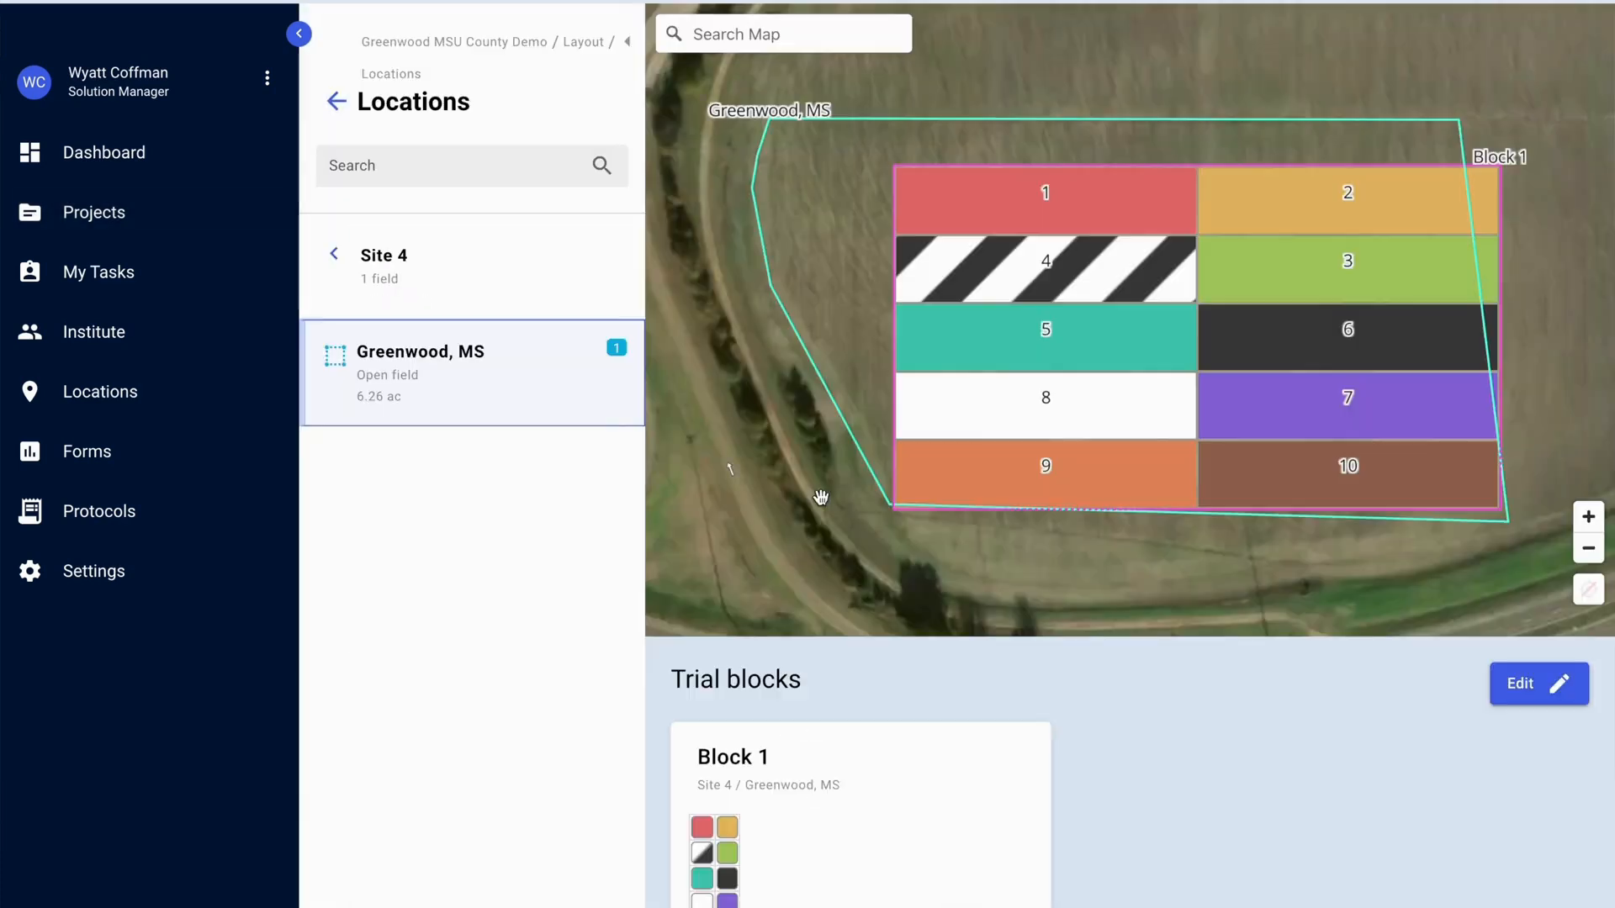
{"action": "mouse_move", "coordinate": [1194, 393]}
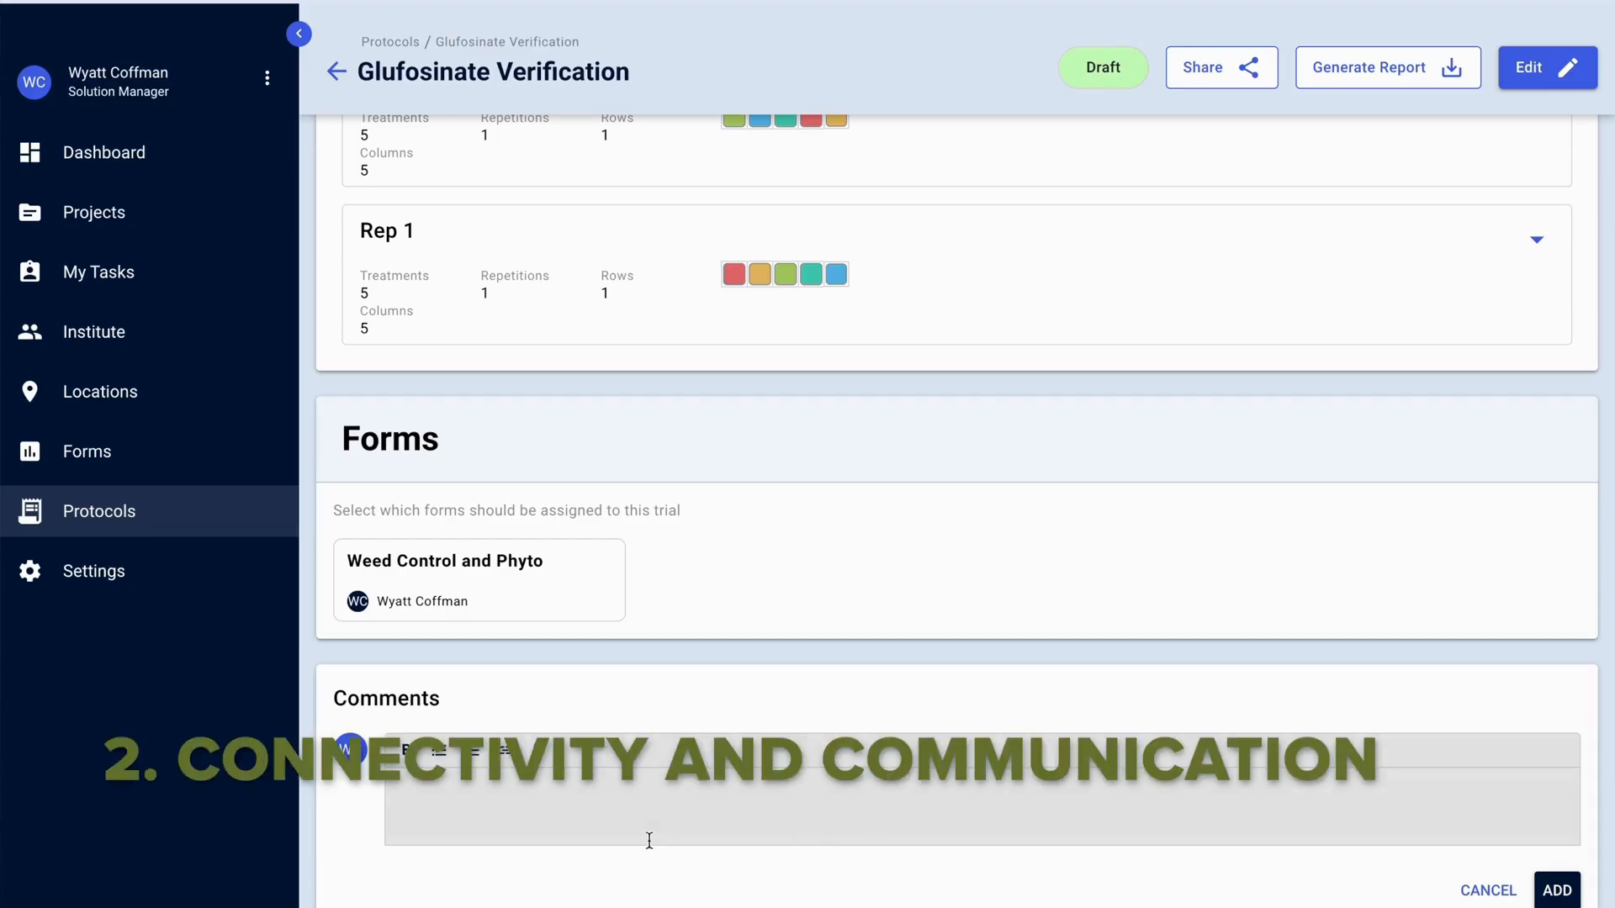
Comment that the protocol looks good overall but should add treatment x to the treatment list
{"action": "type", "text": "This protocol looks good overall. I would add treatment x to the treatment list."}
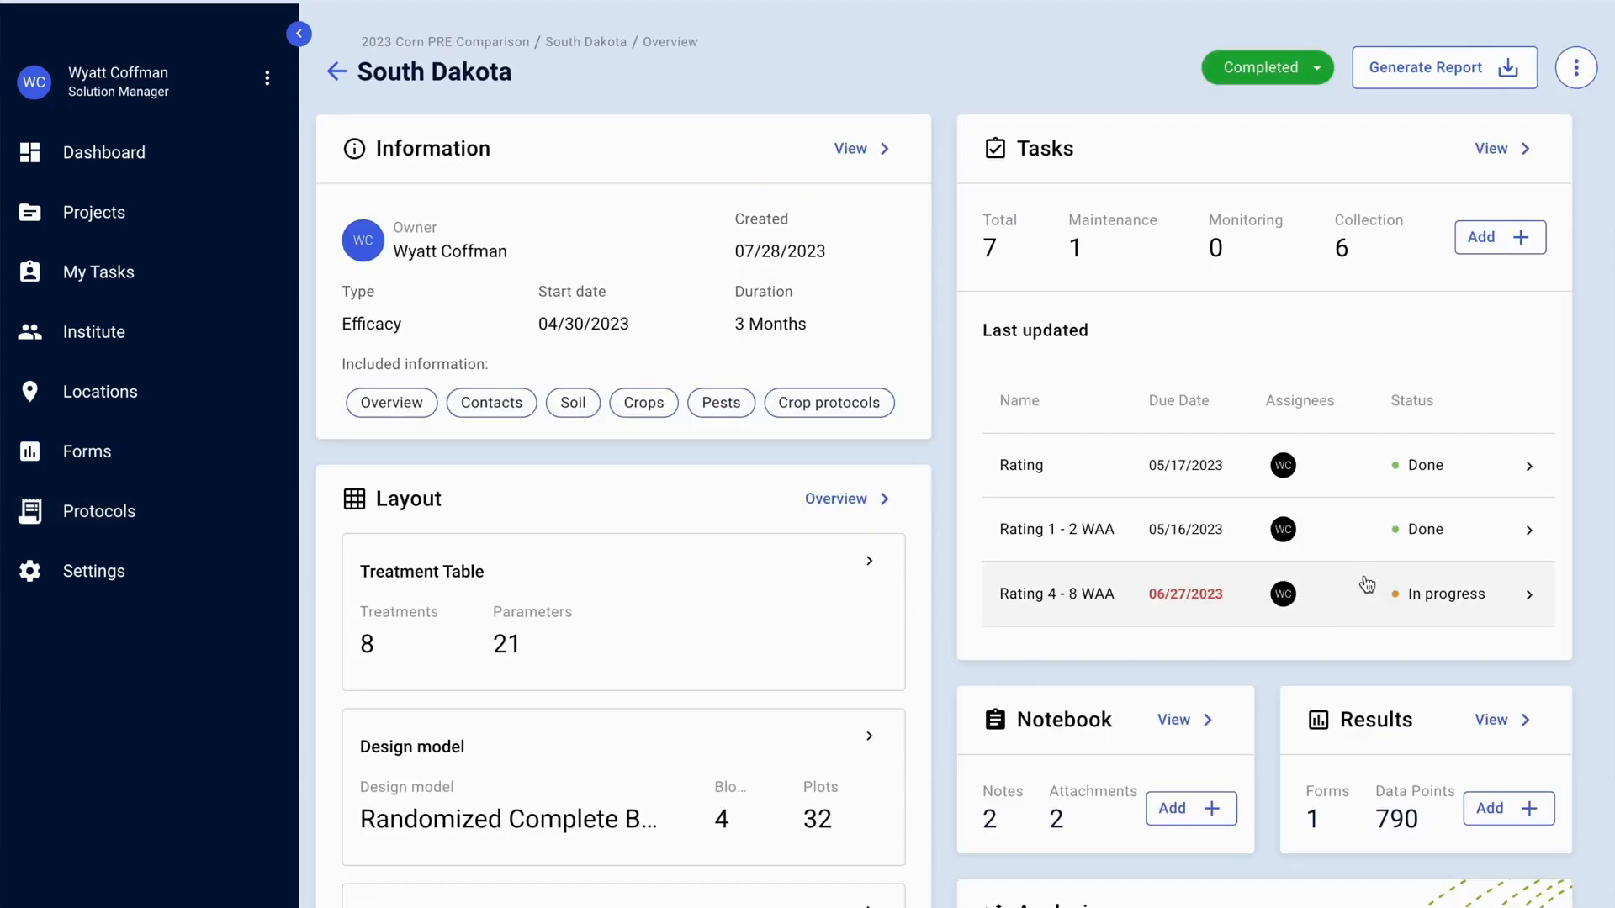
{"action": "left_click", "coordinate": [1578, 67]}
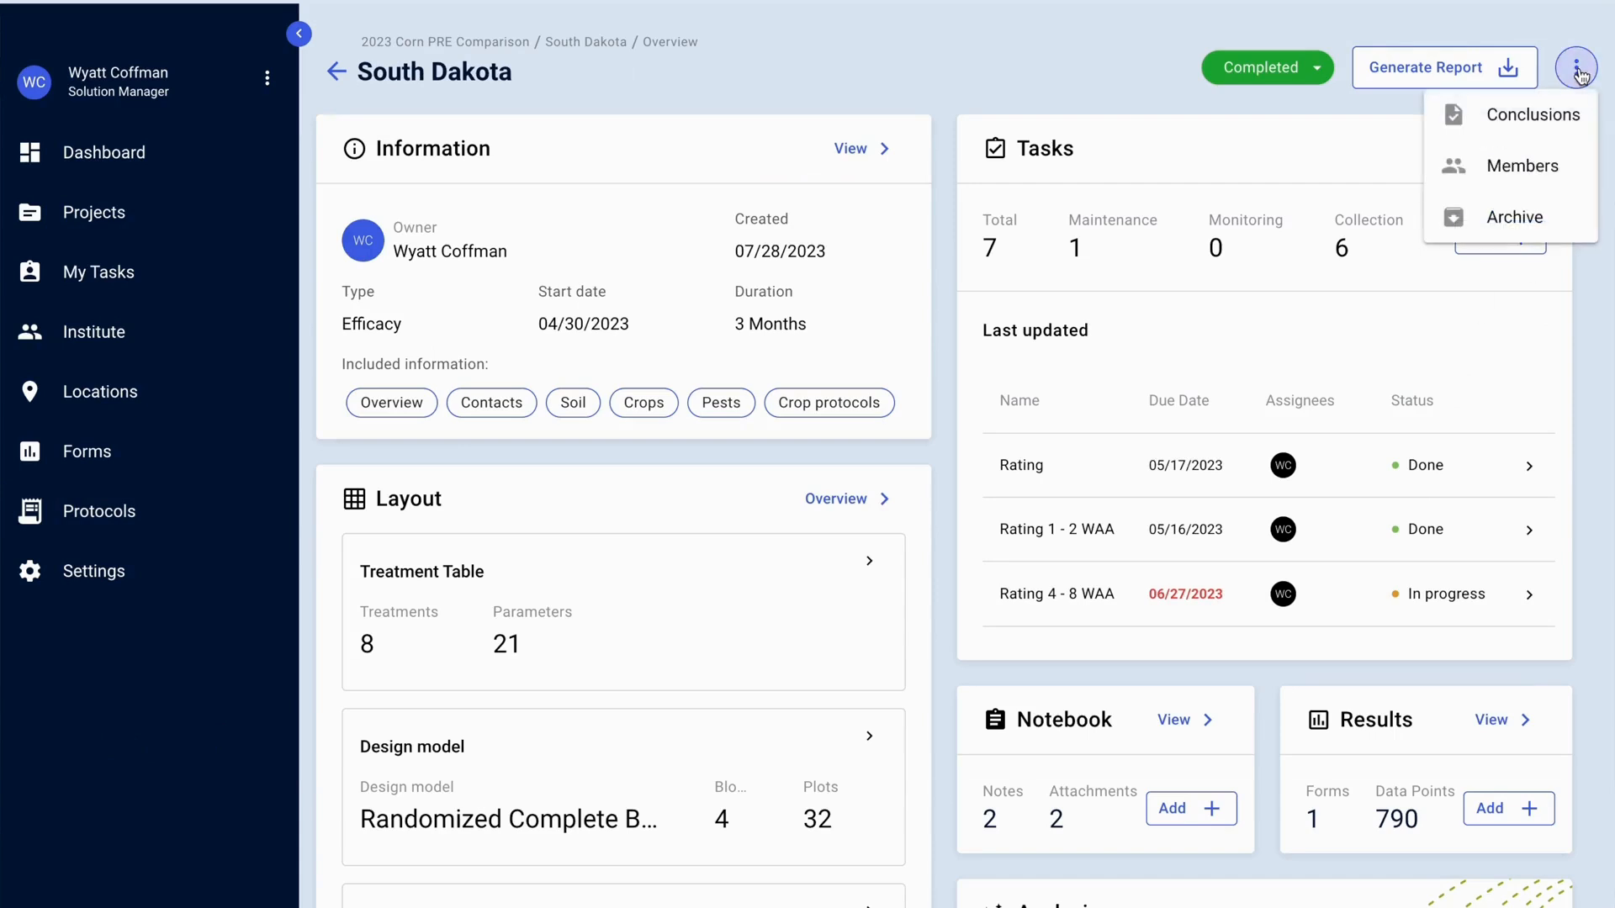
{"action": "left_click", "coordinate": [1523, 165]}
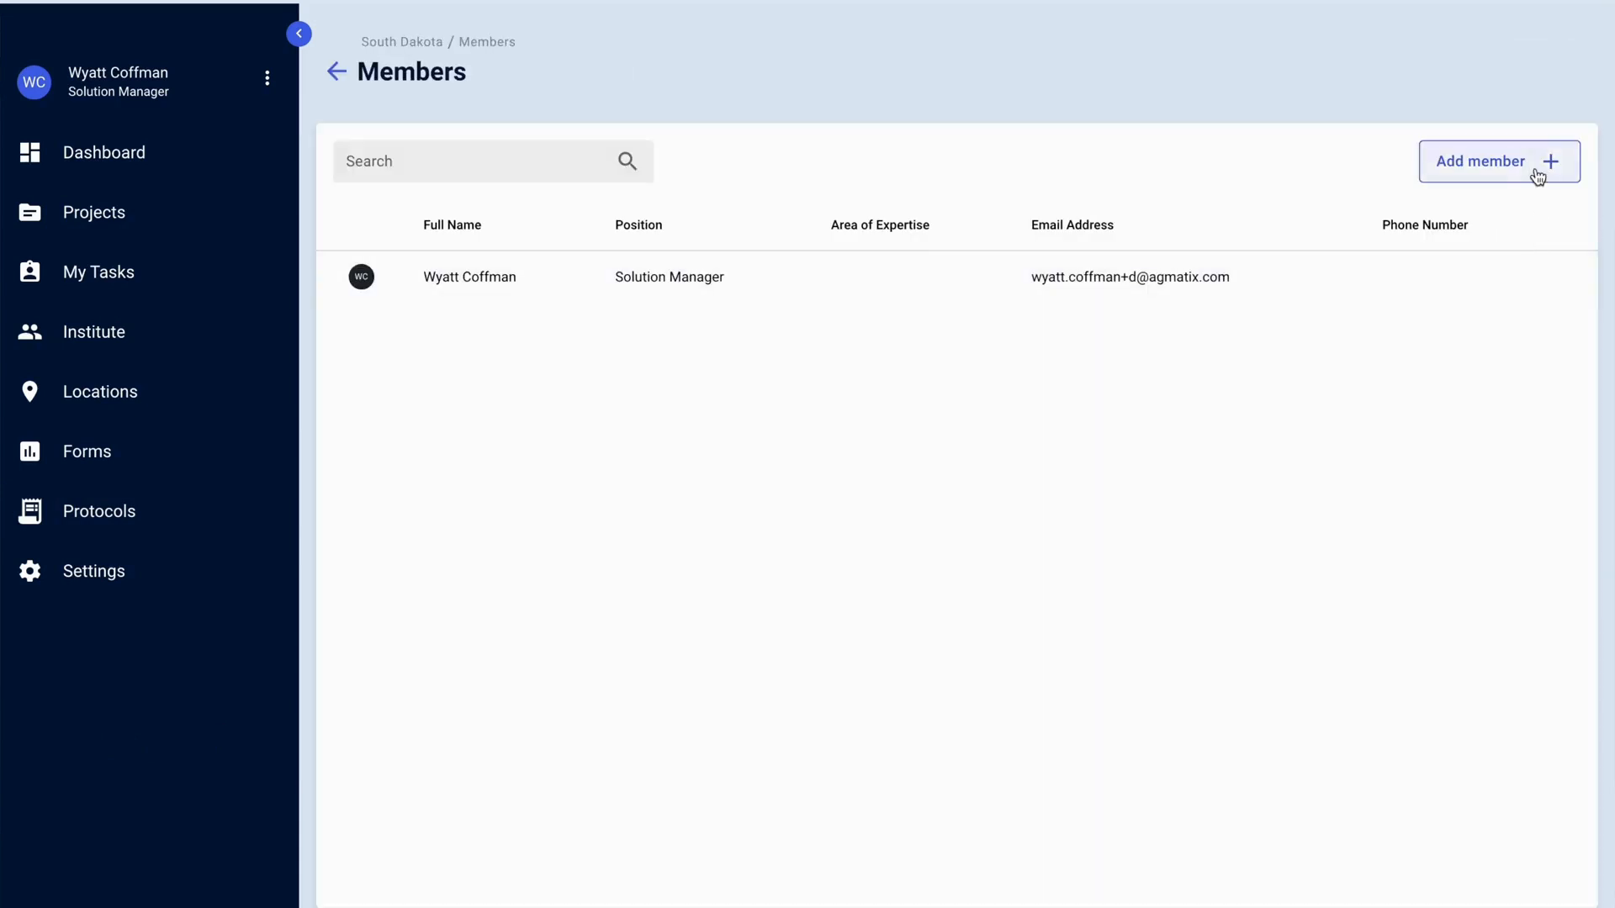
{"action": "left_click", "coordinate": [1499, 162]}
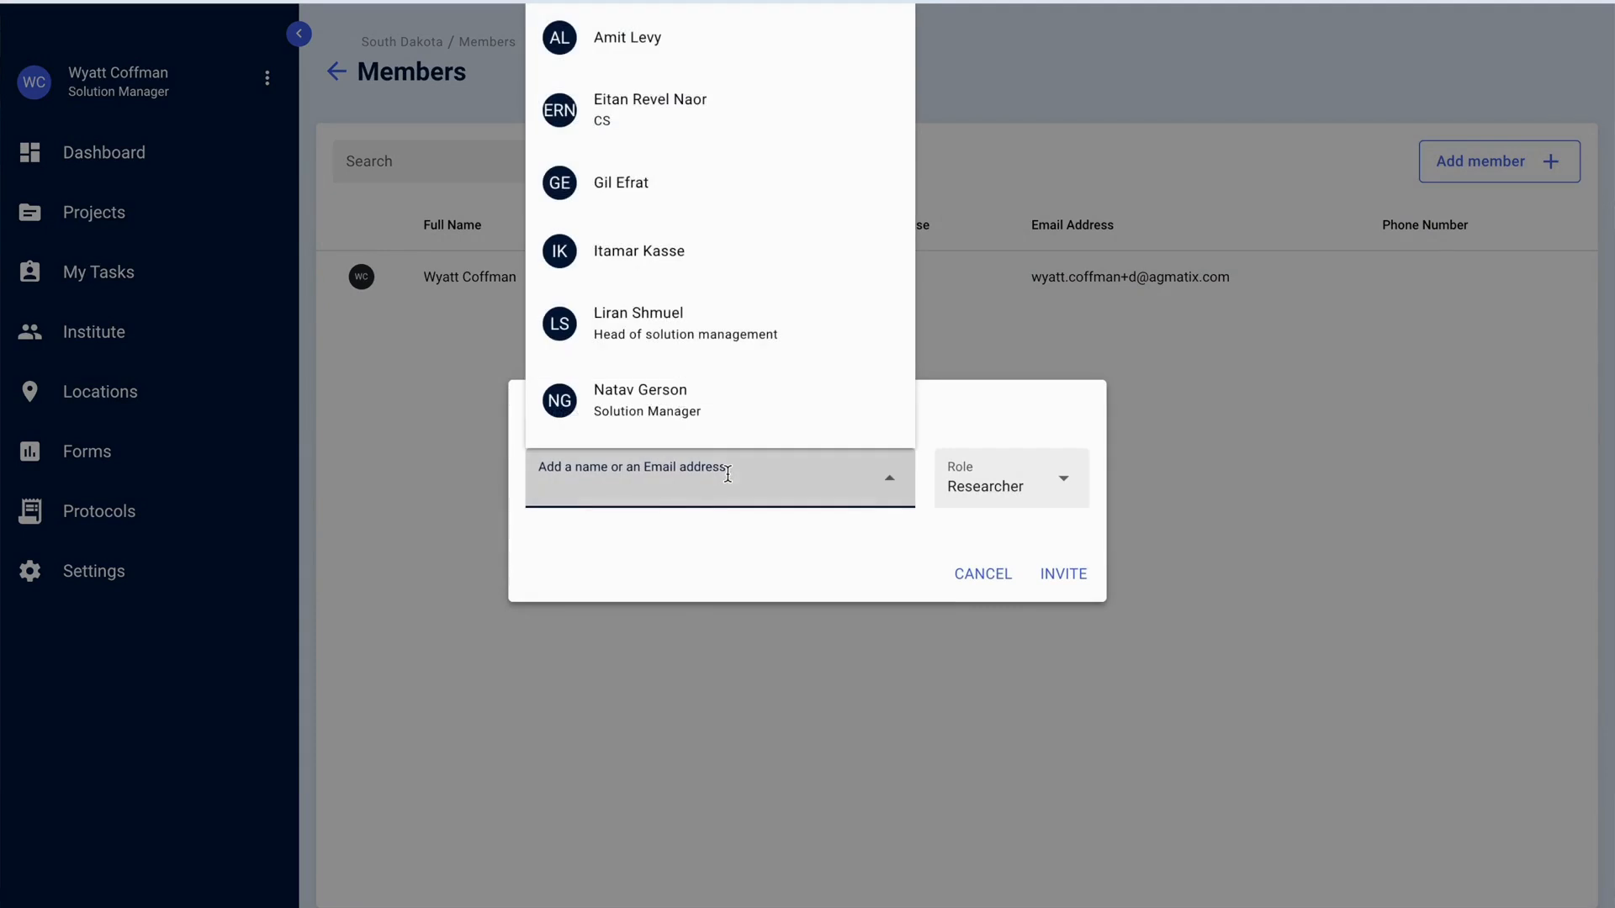
{"action": "type", "text": "wyatt.c"}
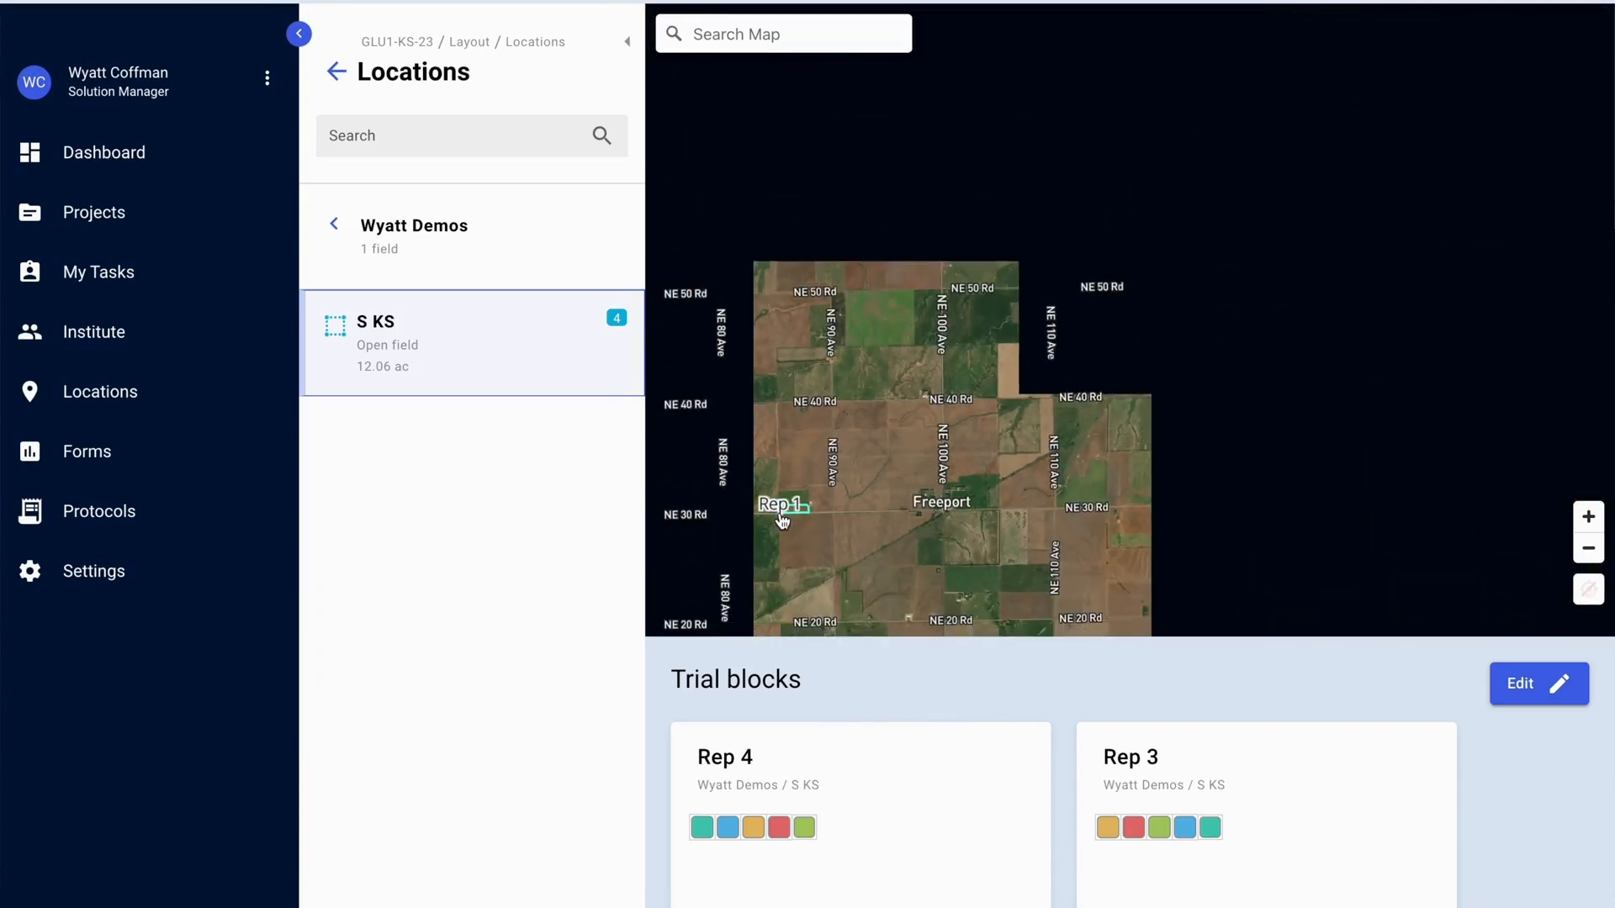
Set the Vigor Rating task's status to Done in the trial's task list
{"action": "scroll", "scroll_direction": "down", "scroll_amount": 3}
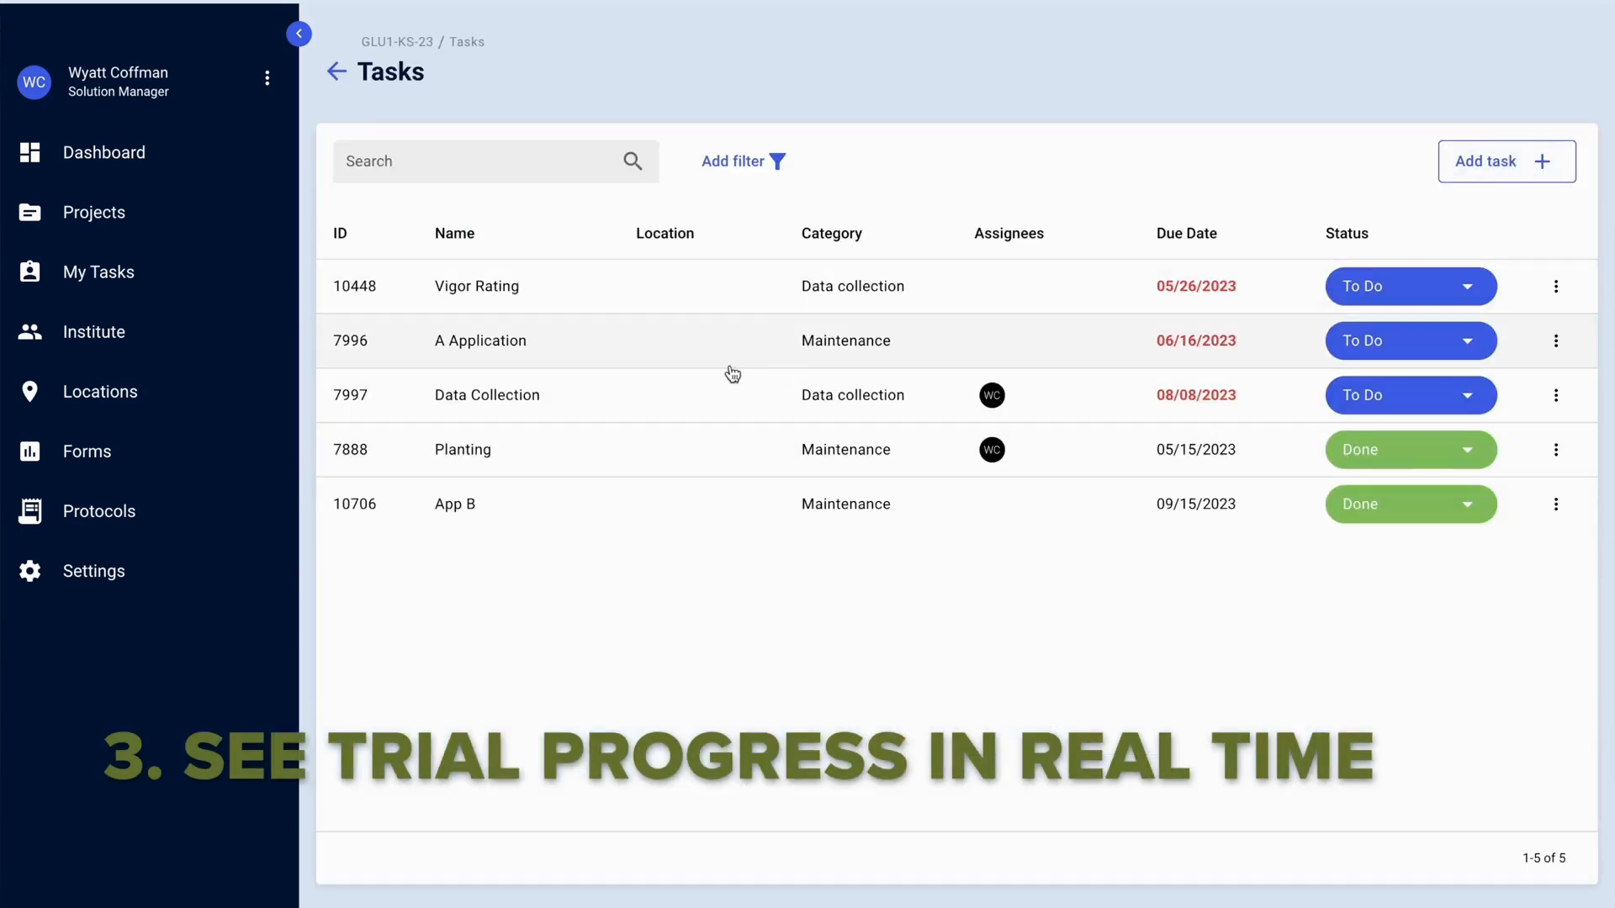
{"action": "left_click", "coordinate": [1410, 286]}
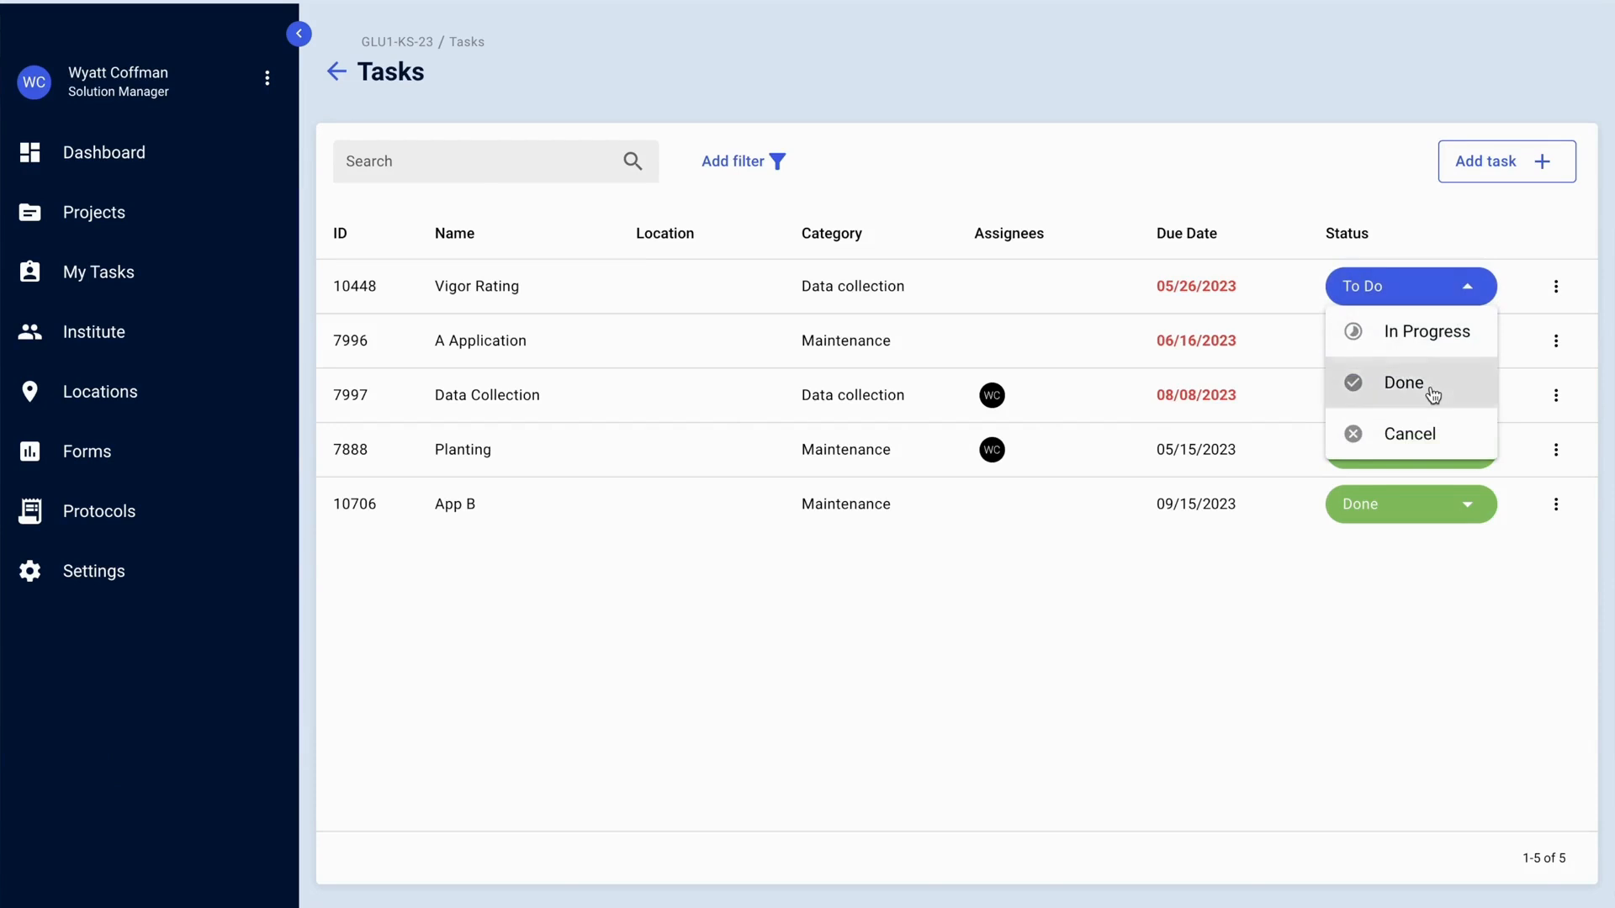
{"action": "left_click", "coordinate": [1403, 384]}
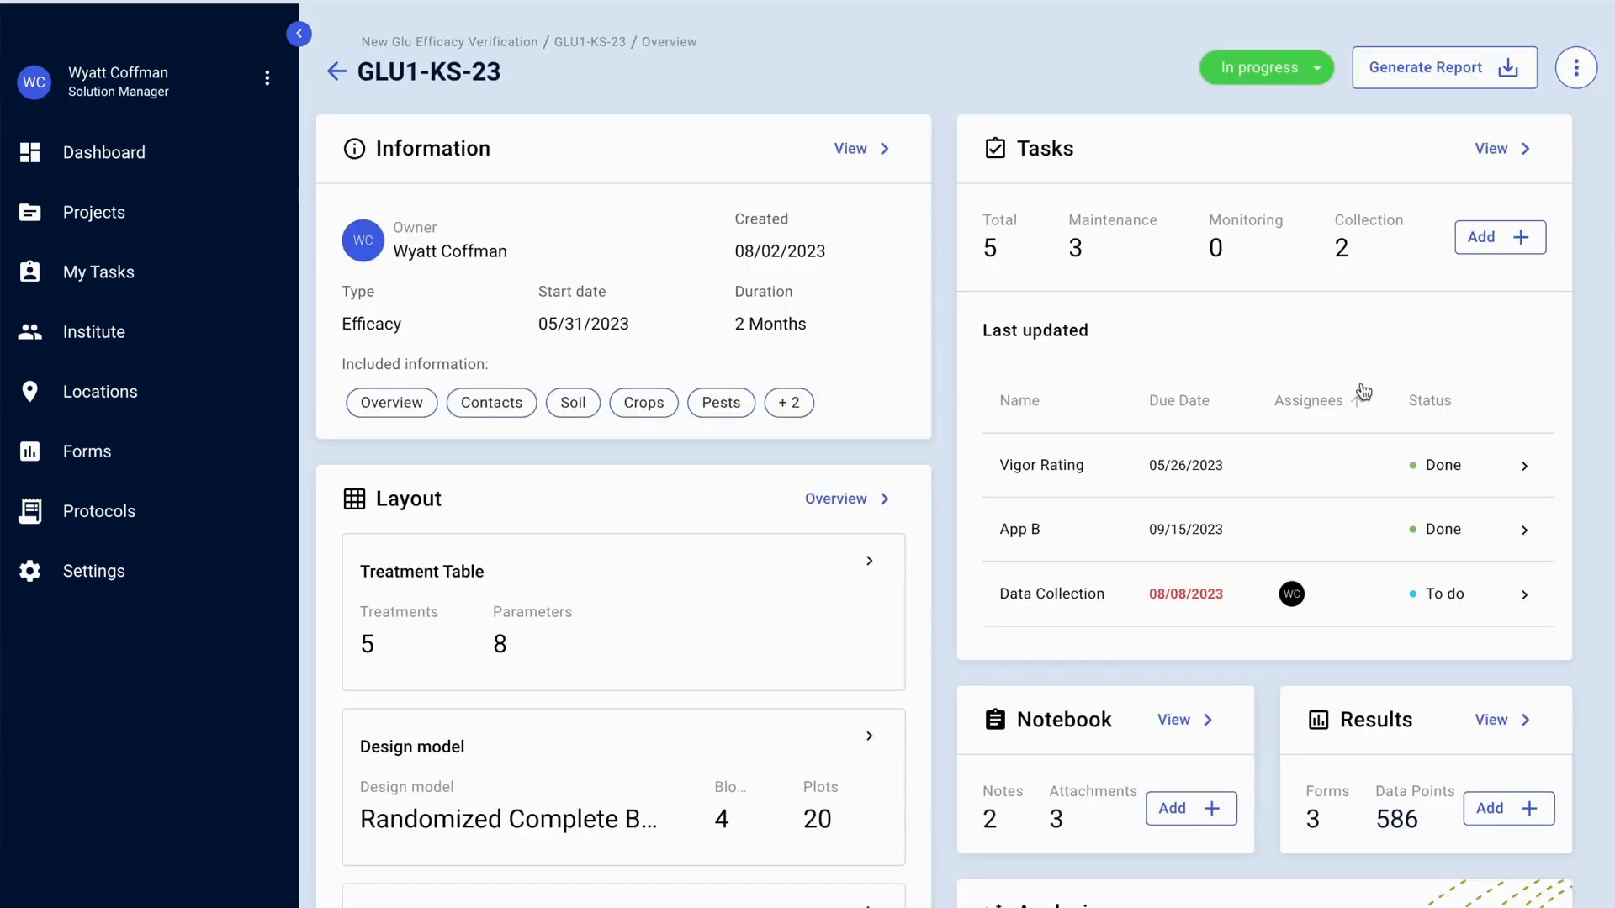
Review the GLU1-KS-23 visual summary charts and view then close an enlarged field photo
{"action": "left_click", "coordinate": [1494, 720]}
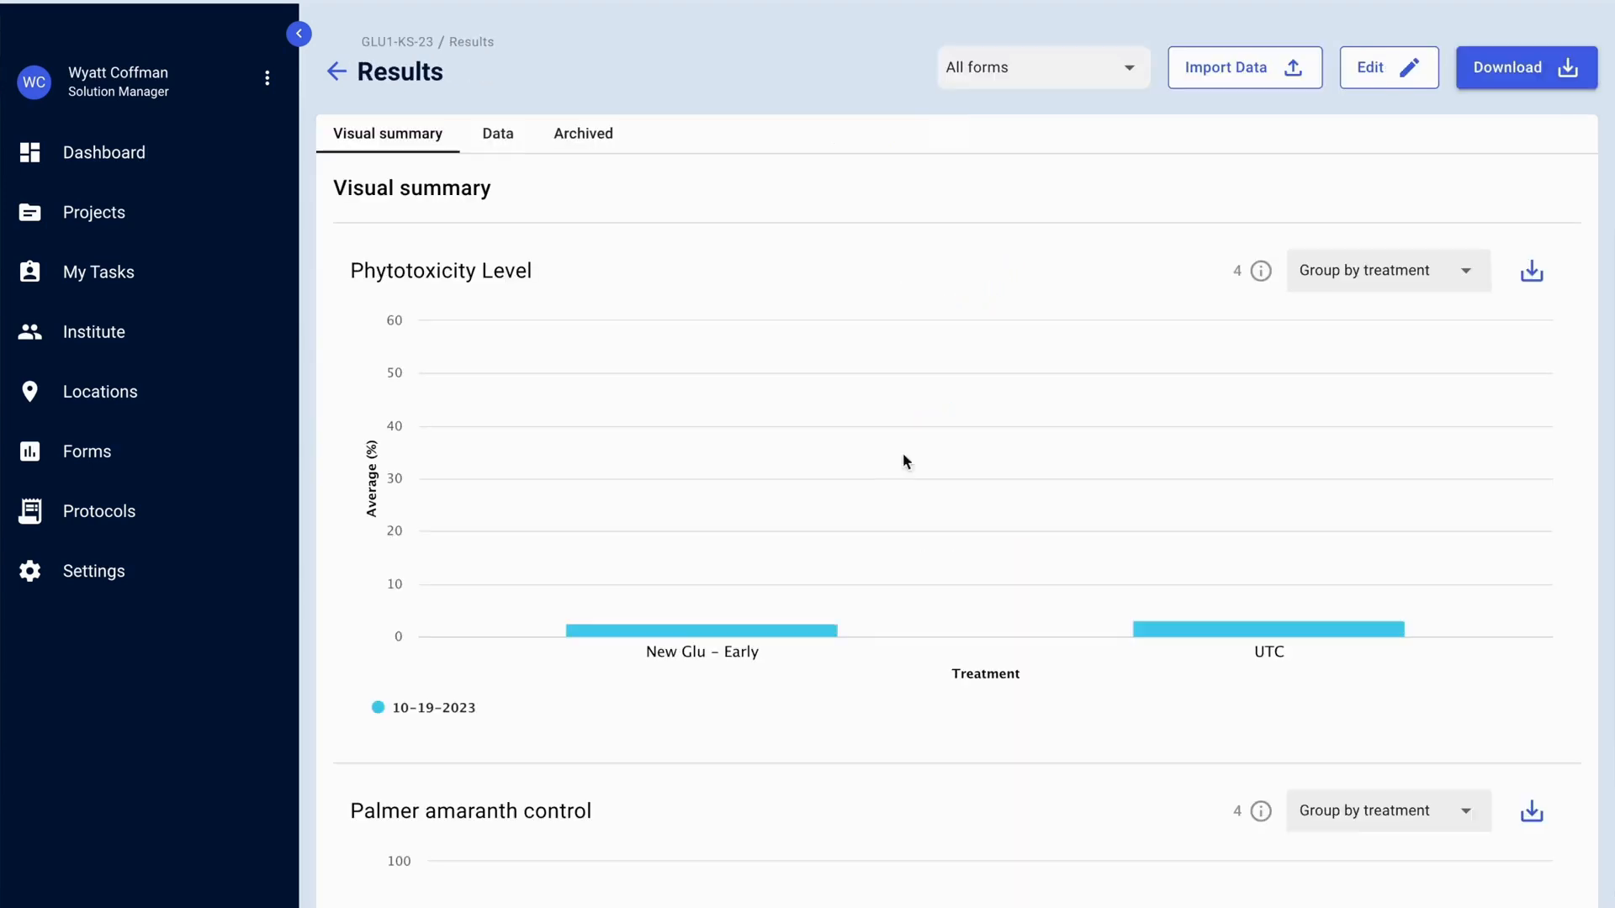
{"action": "scroll", "scroll_direction": "down", "scroll_amount": 3}
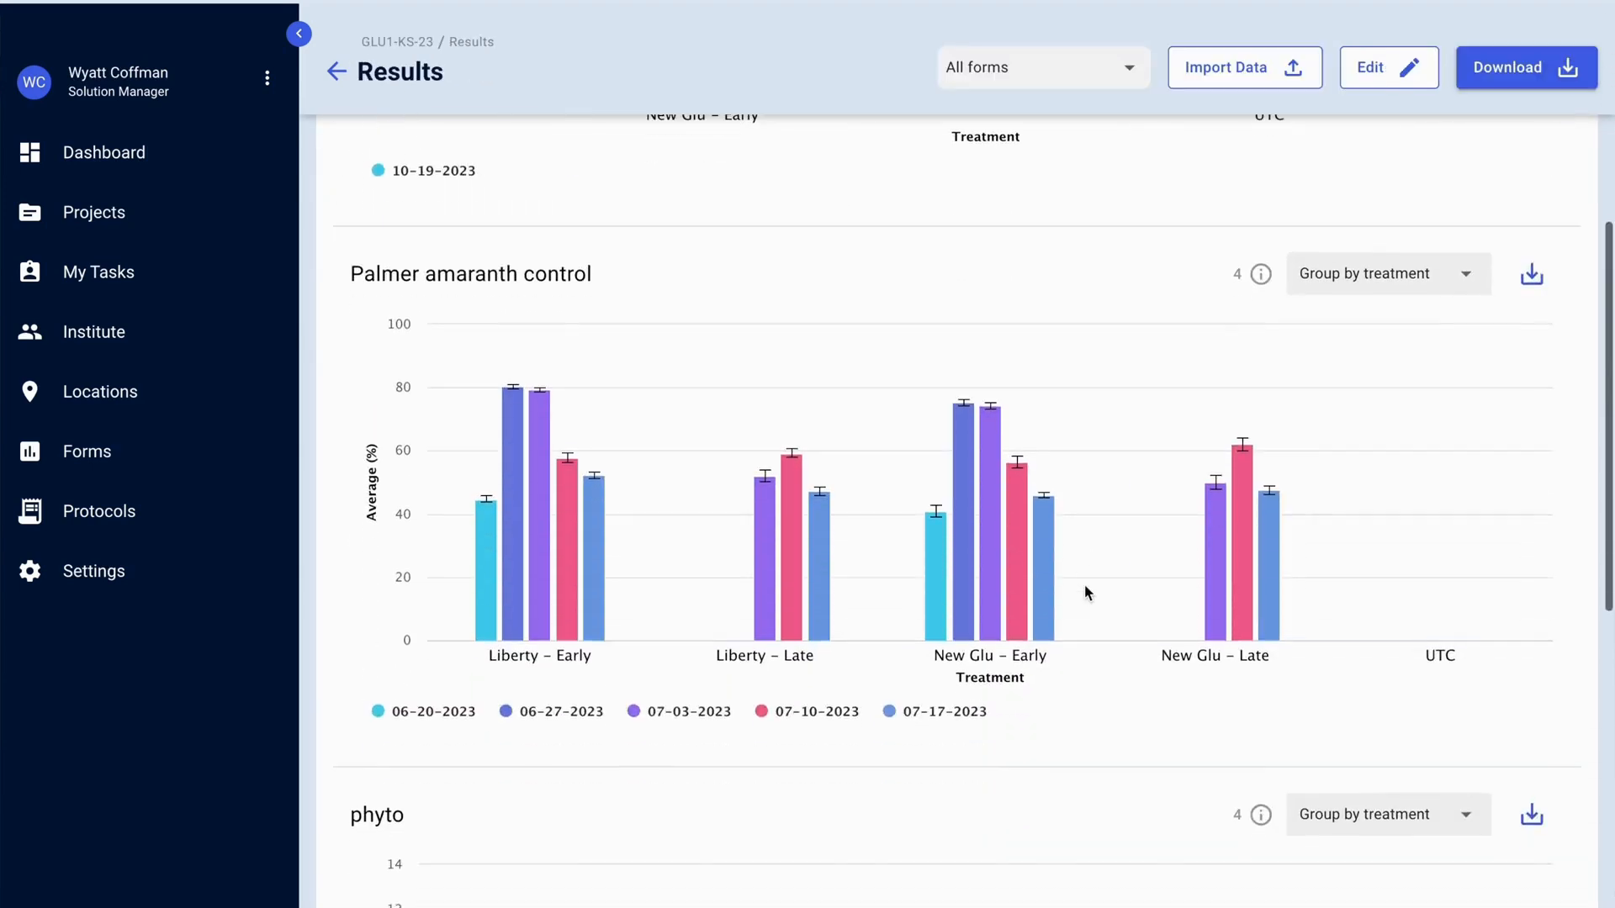
{"action": "scroll", "scroll_direction": "down", "scroll_amount": 3}
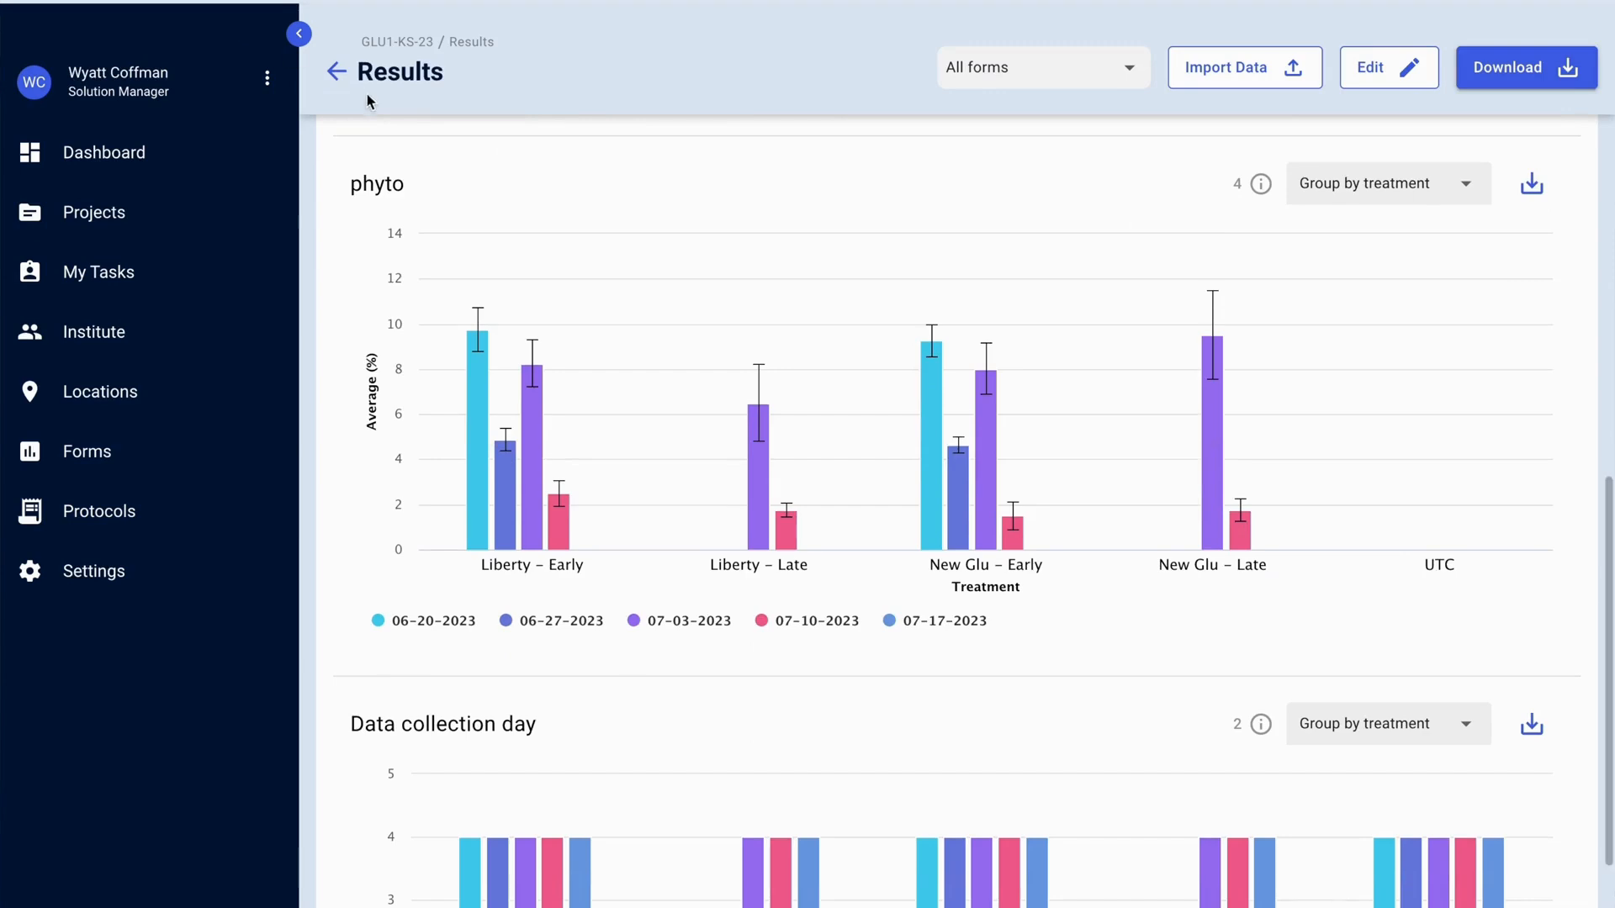
{"action": "left_click", "coordinate": [333, 71]}
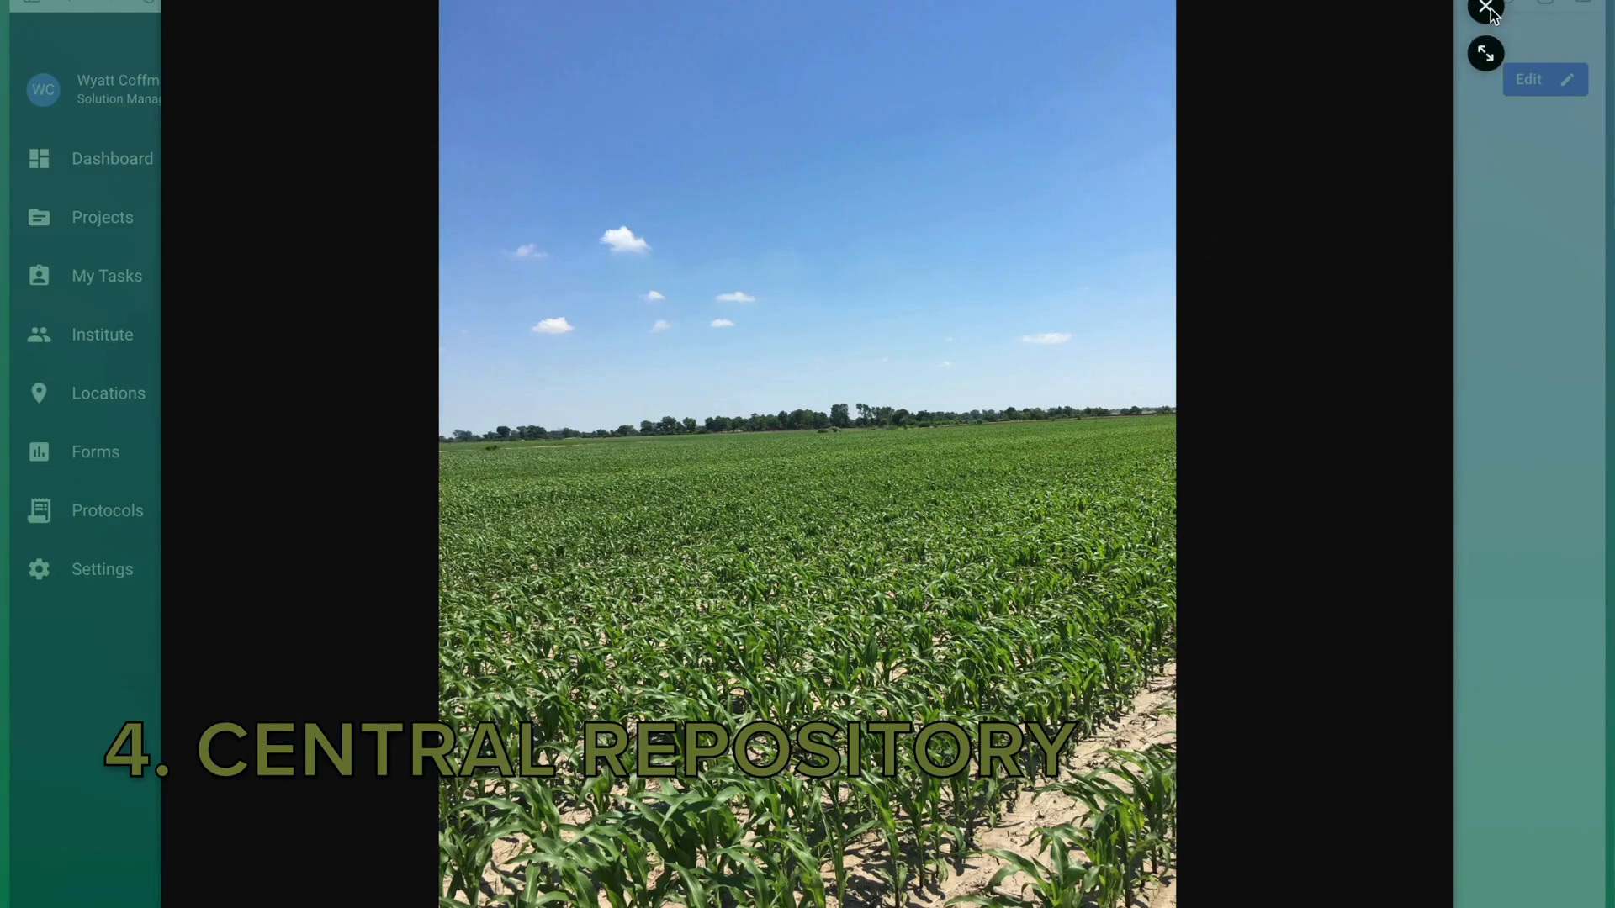
{"action": "left_click", "coordinate": [1484, 7]}
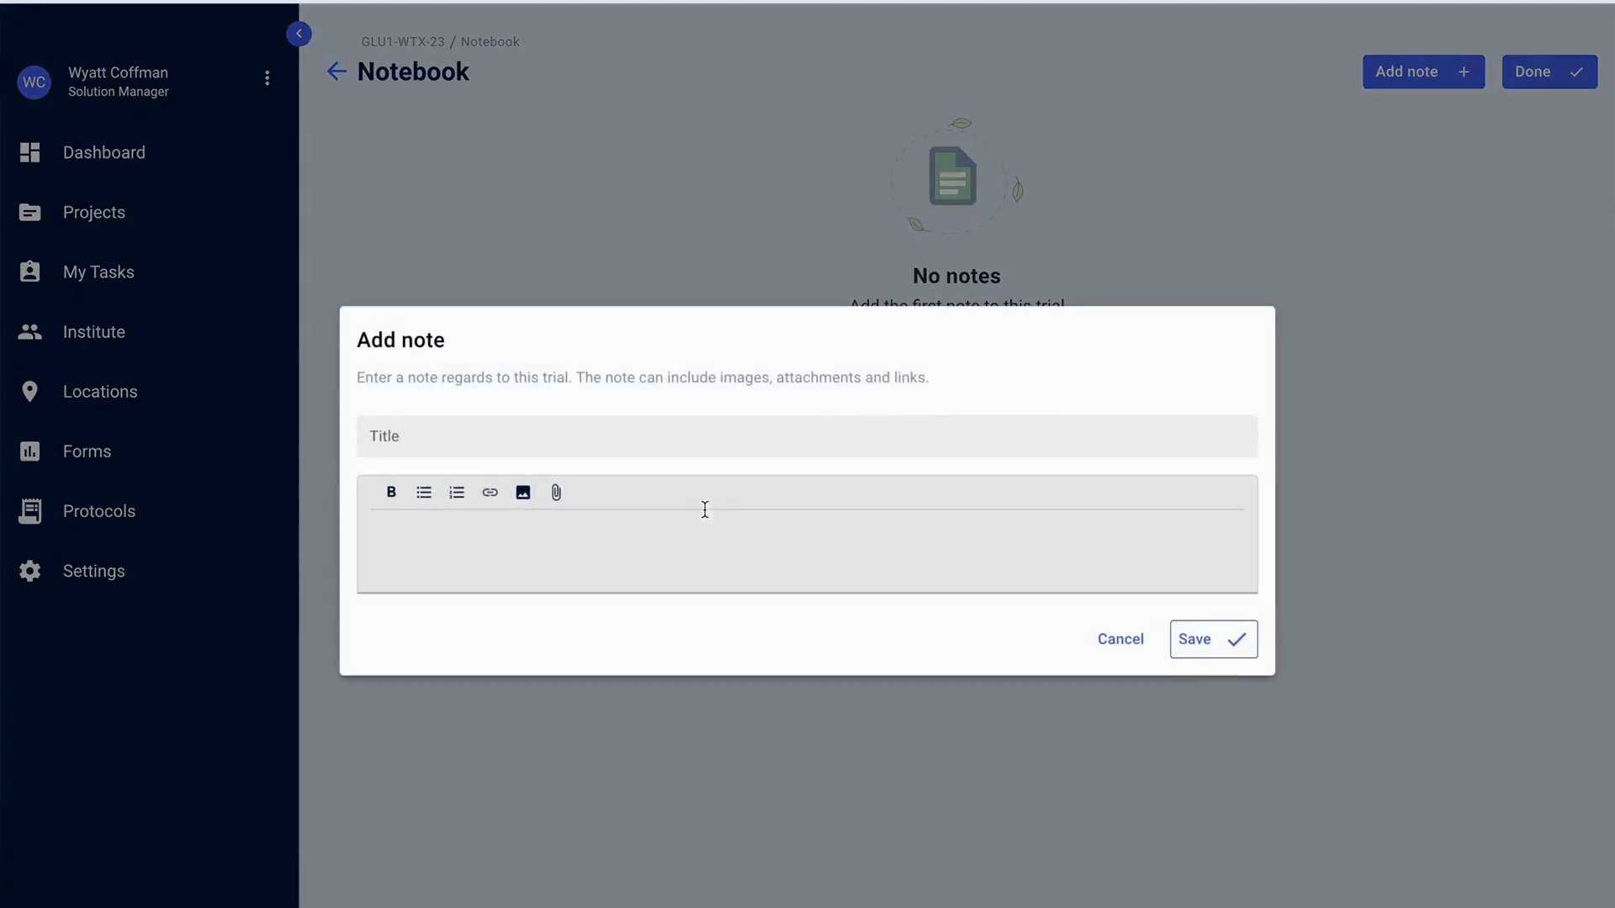
Save a 'Water Standing' note: water stood several days in plots 303, 403 and 402
{"action": "type", "text": "Wate"}
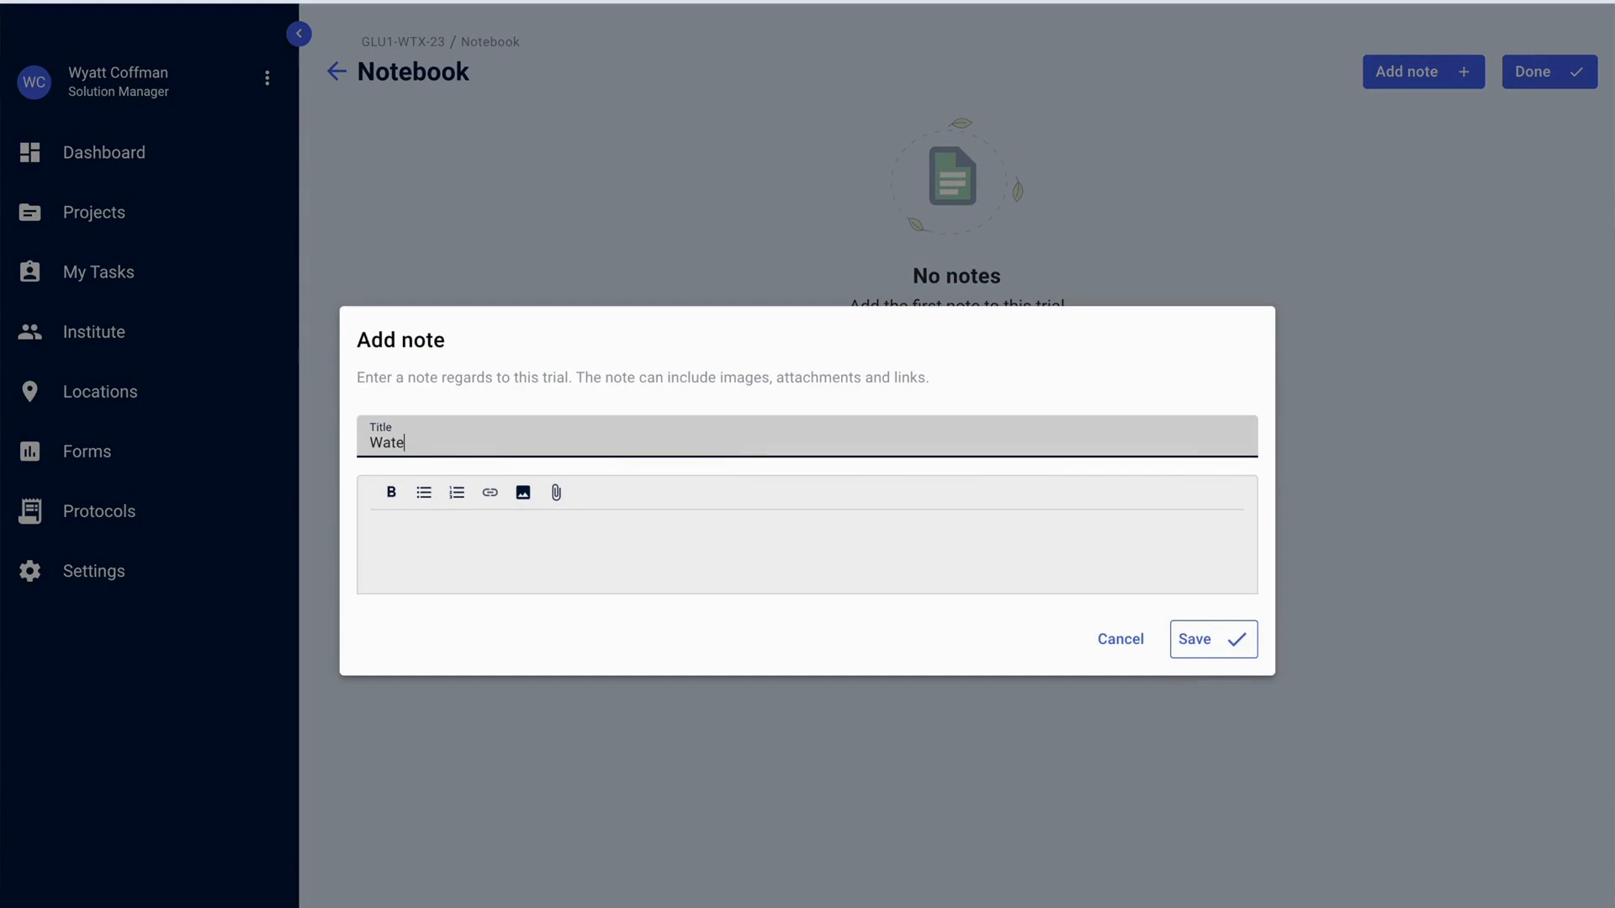
{"action": "type", "text": "Water was standing for several days in plots 303, 40"}
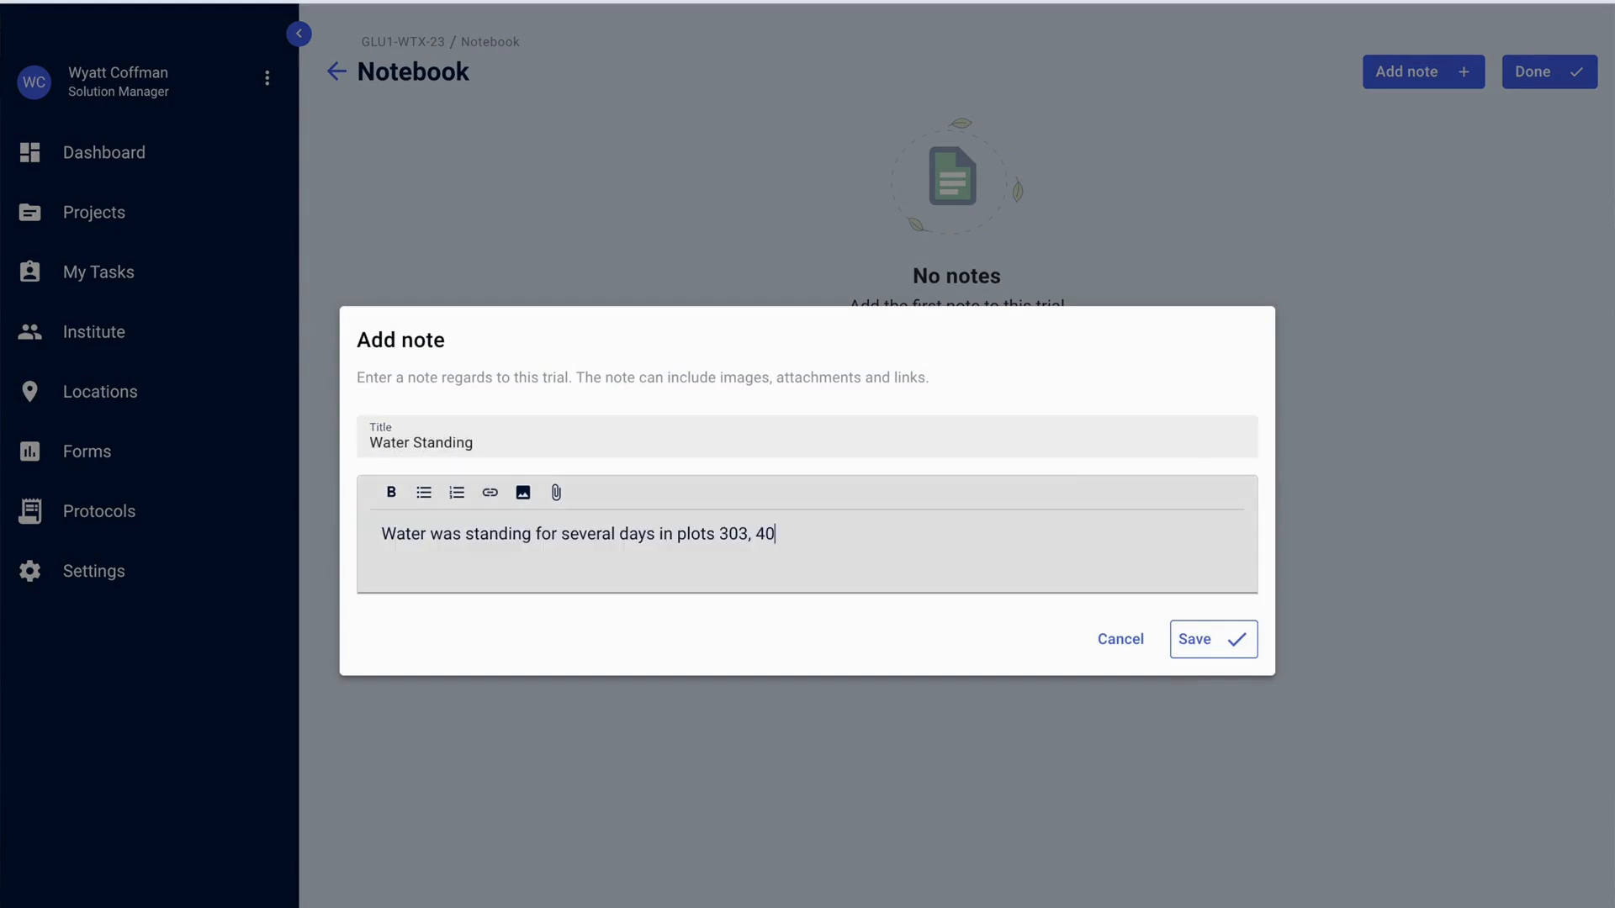
{"action": "type", "text": "3, and"}
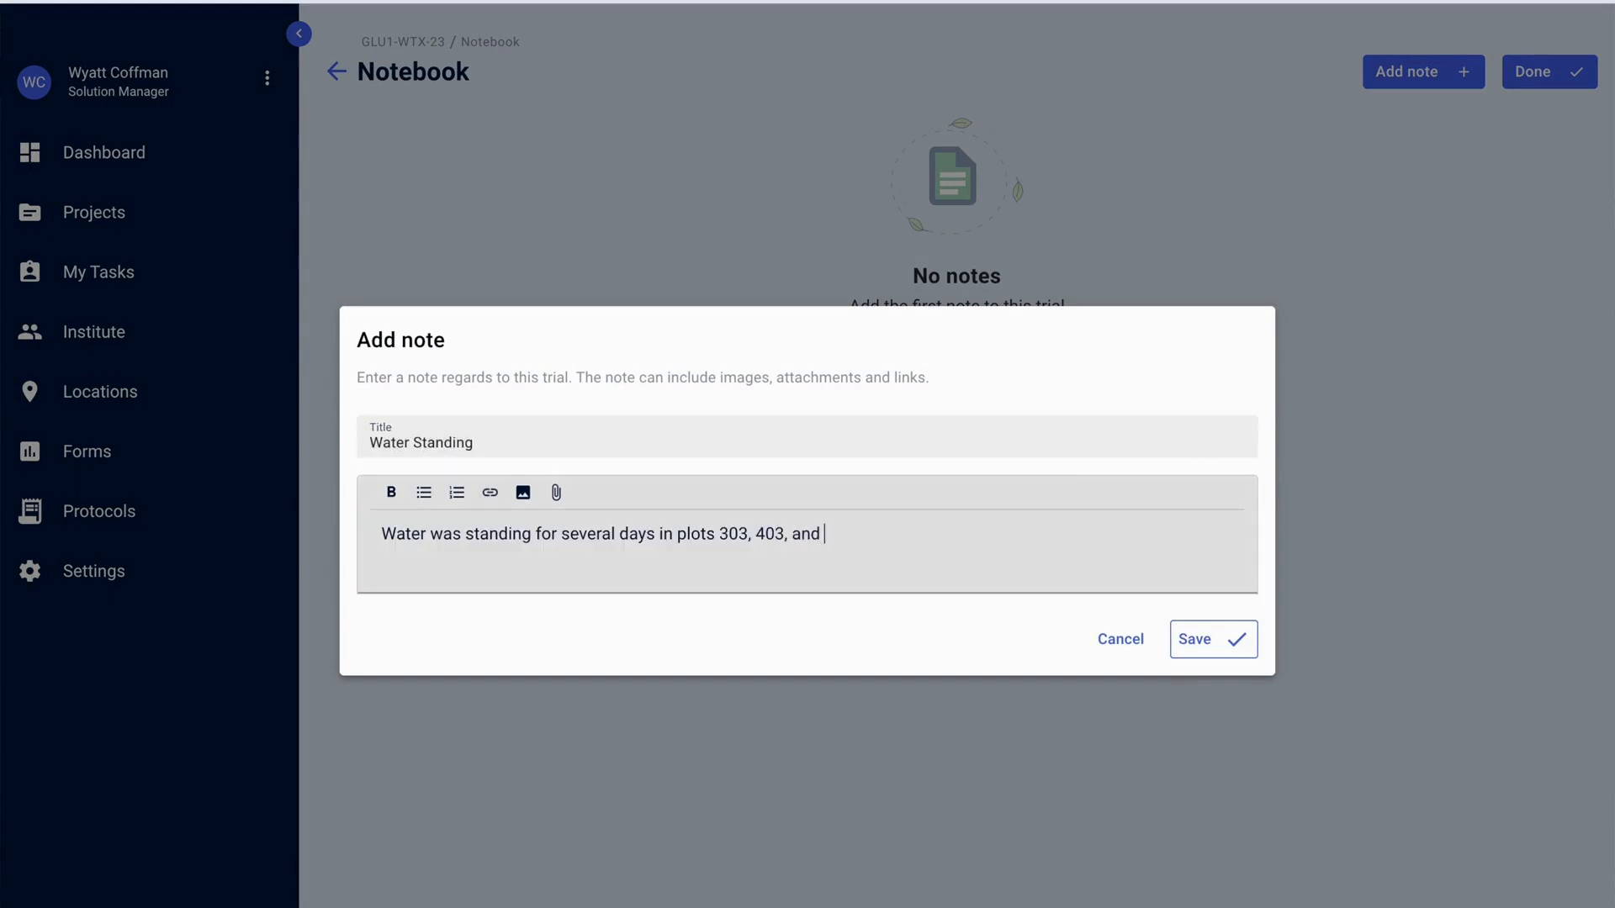
{"action": "type", "text": "402."}
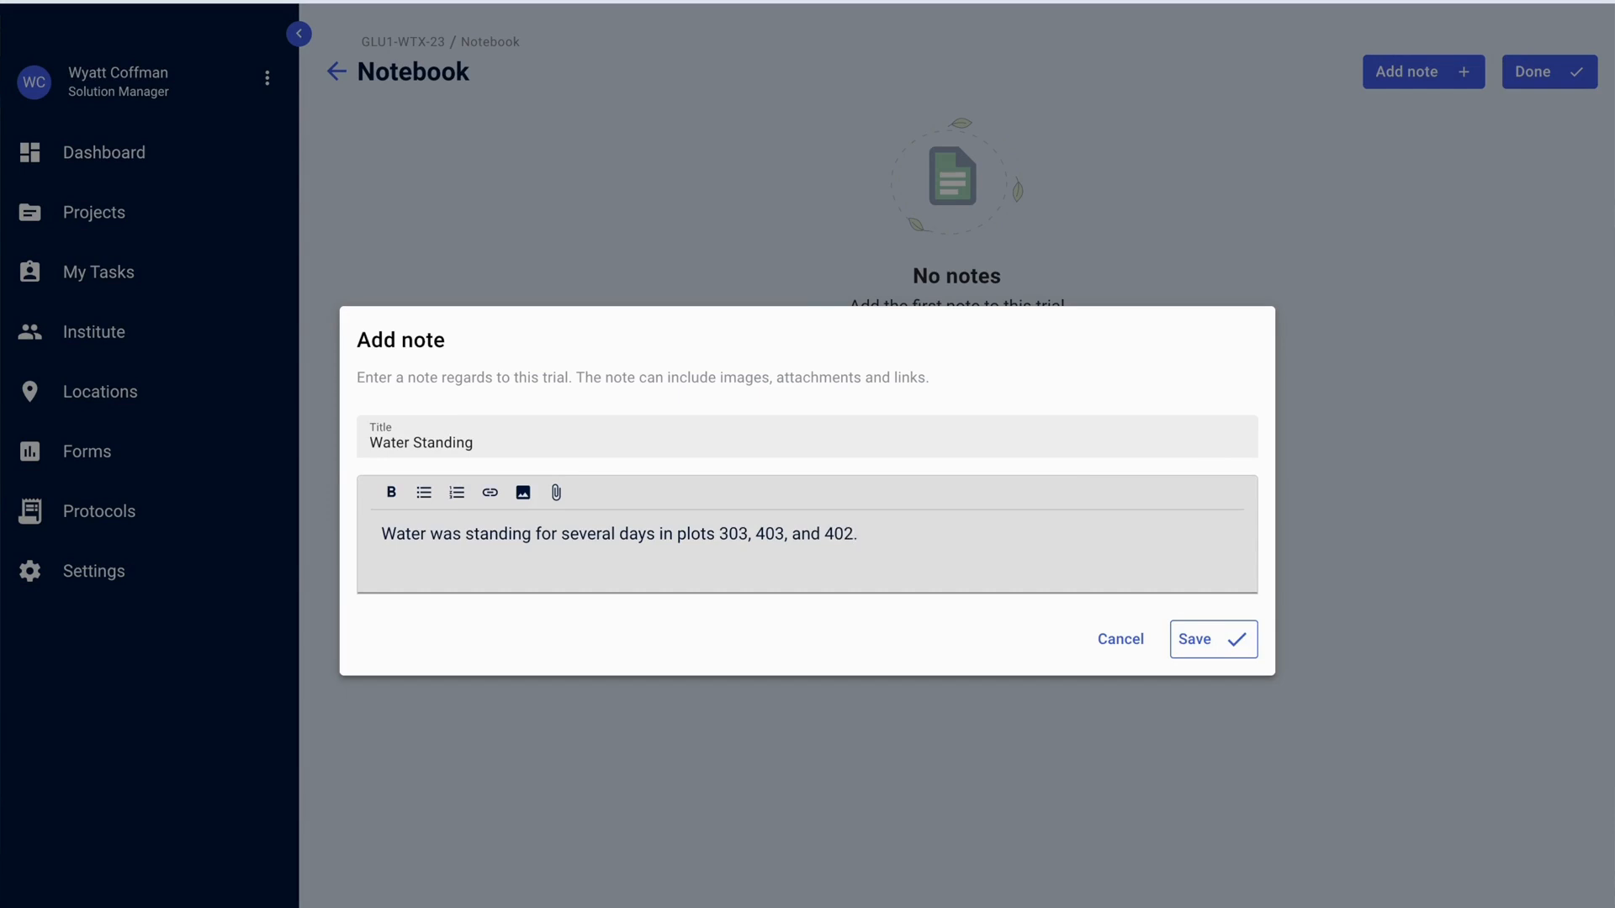
{"action": "left_click", "coordinate": [1213, 640]}
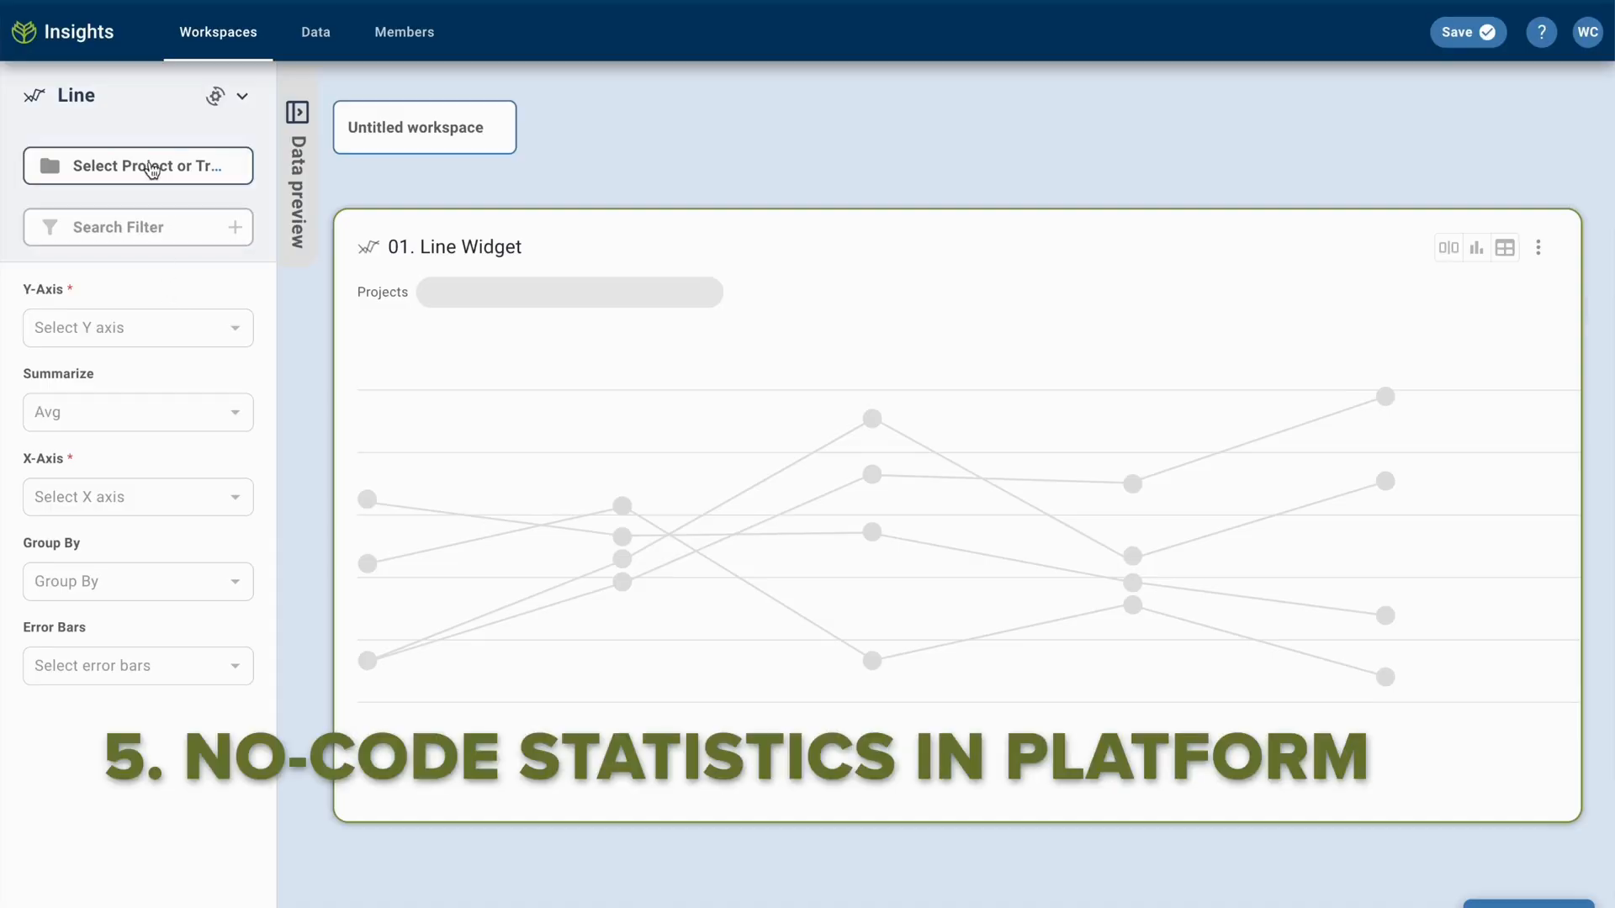
Select all four New Glu Efficacy Verification trials as the line widget's data source
{"action": "left_click", "coordinate": [138, 165]}
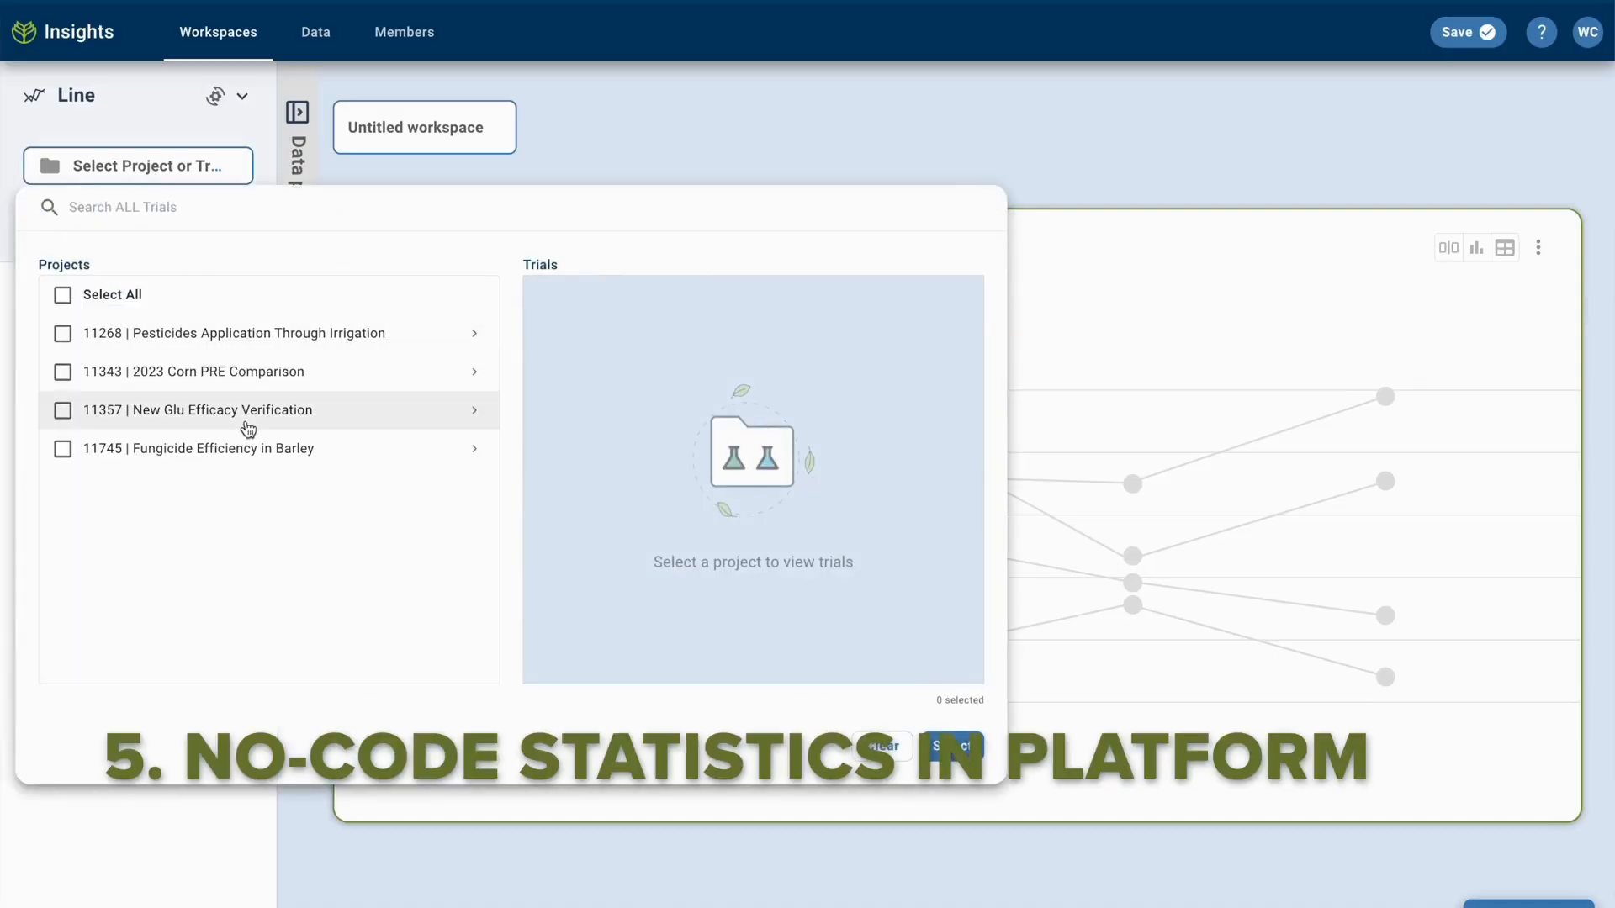
{"action": "left_click", "coordinate": [474, 410]}
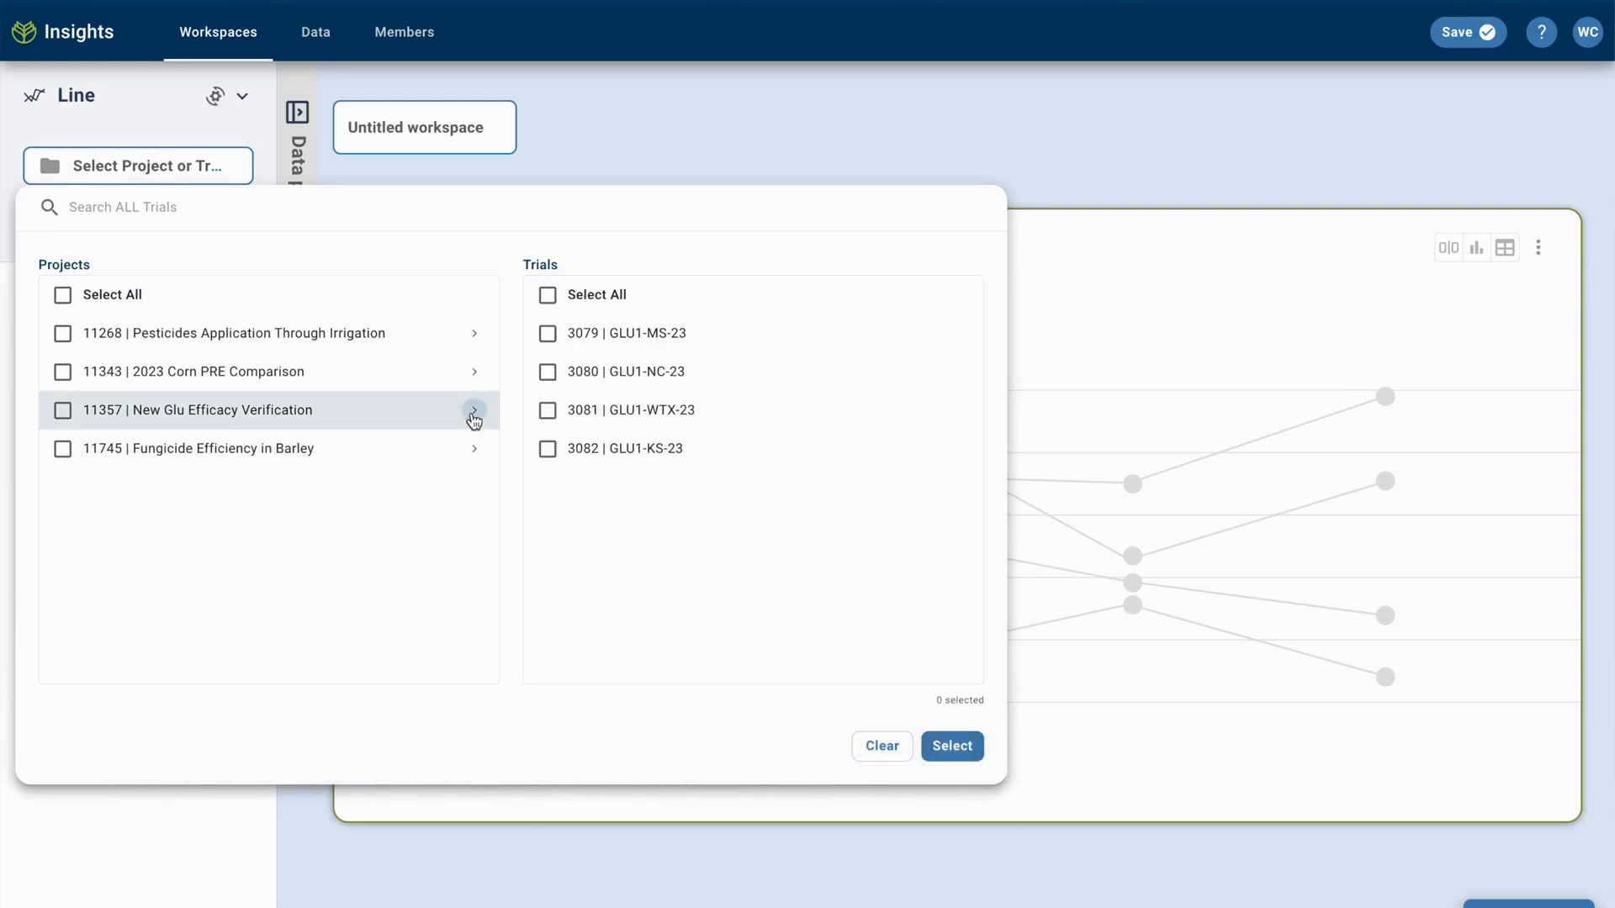
{"action": "left_click", "coordinate": [952, 747]}
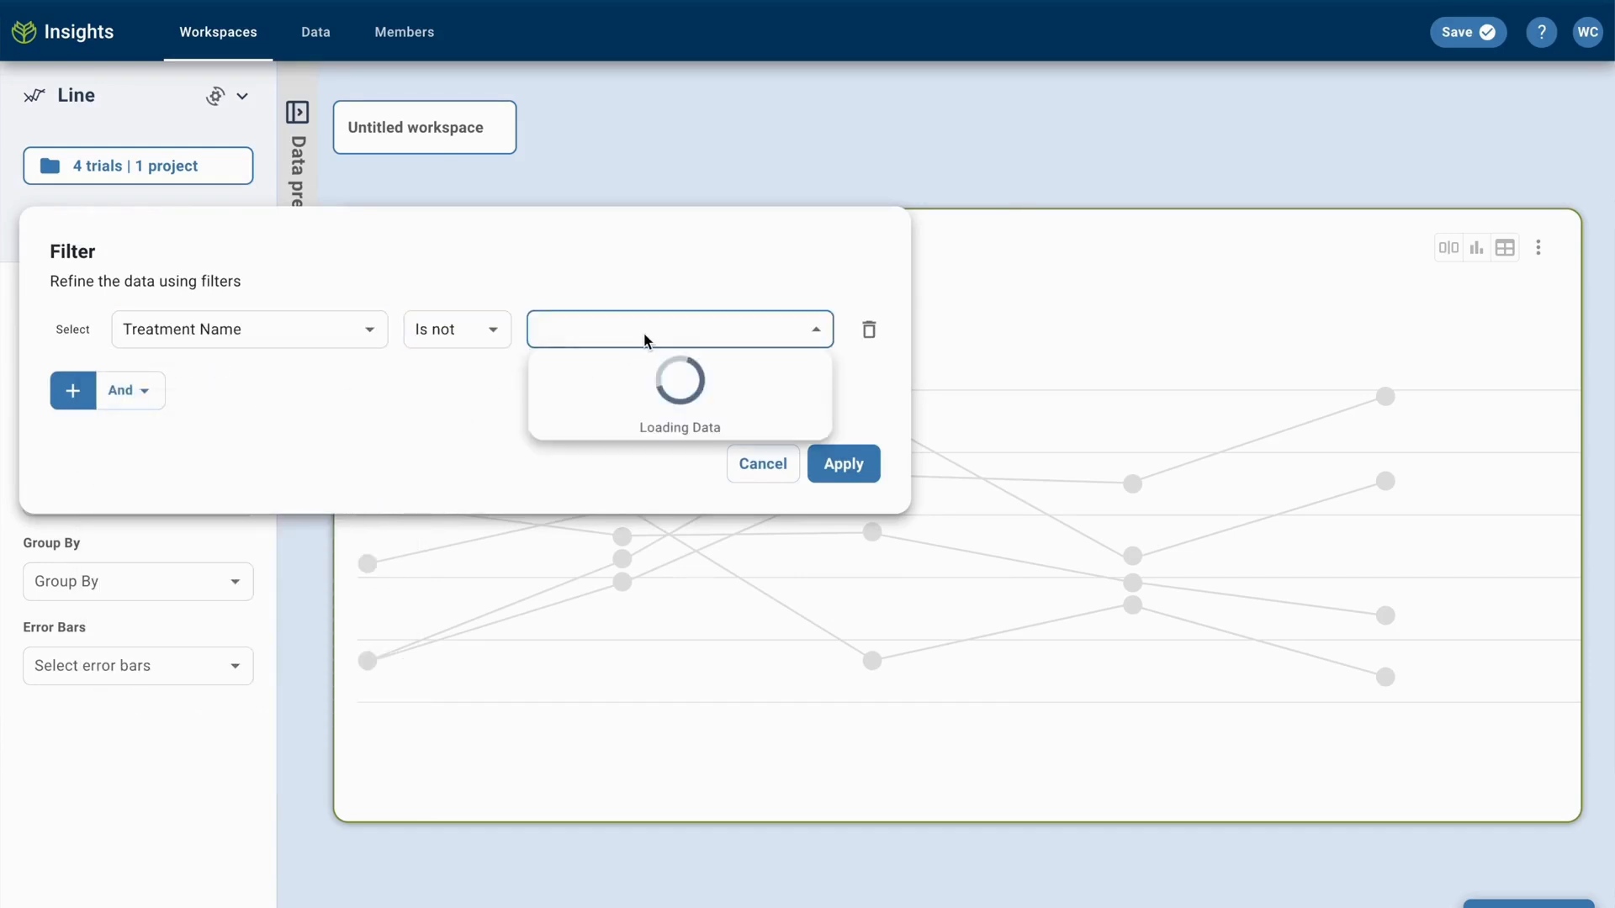
Exclude UTC, plot phyto against data collection day and group lines by Treatment Name
{"action": "left_click", "coordinate": [845, 464]}
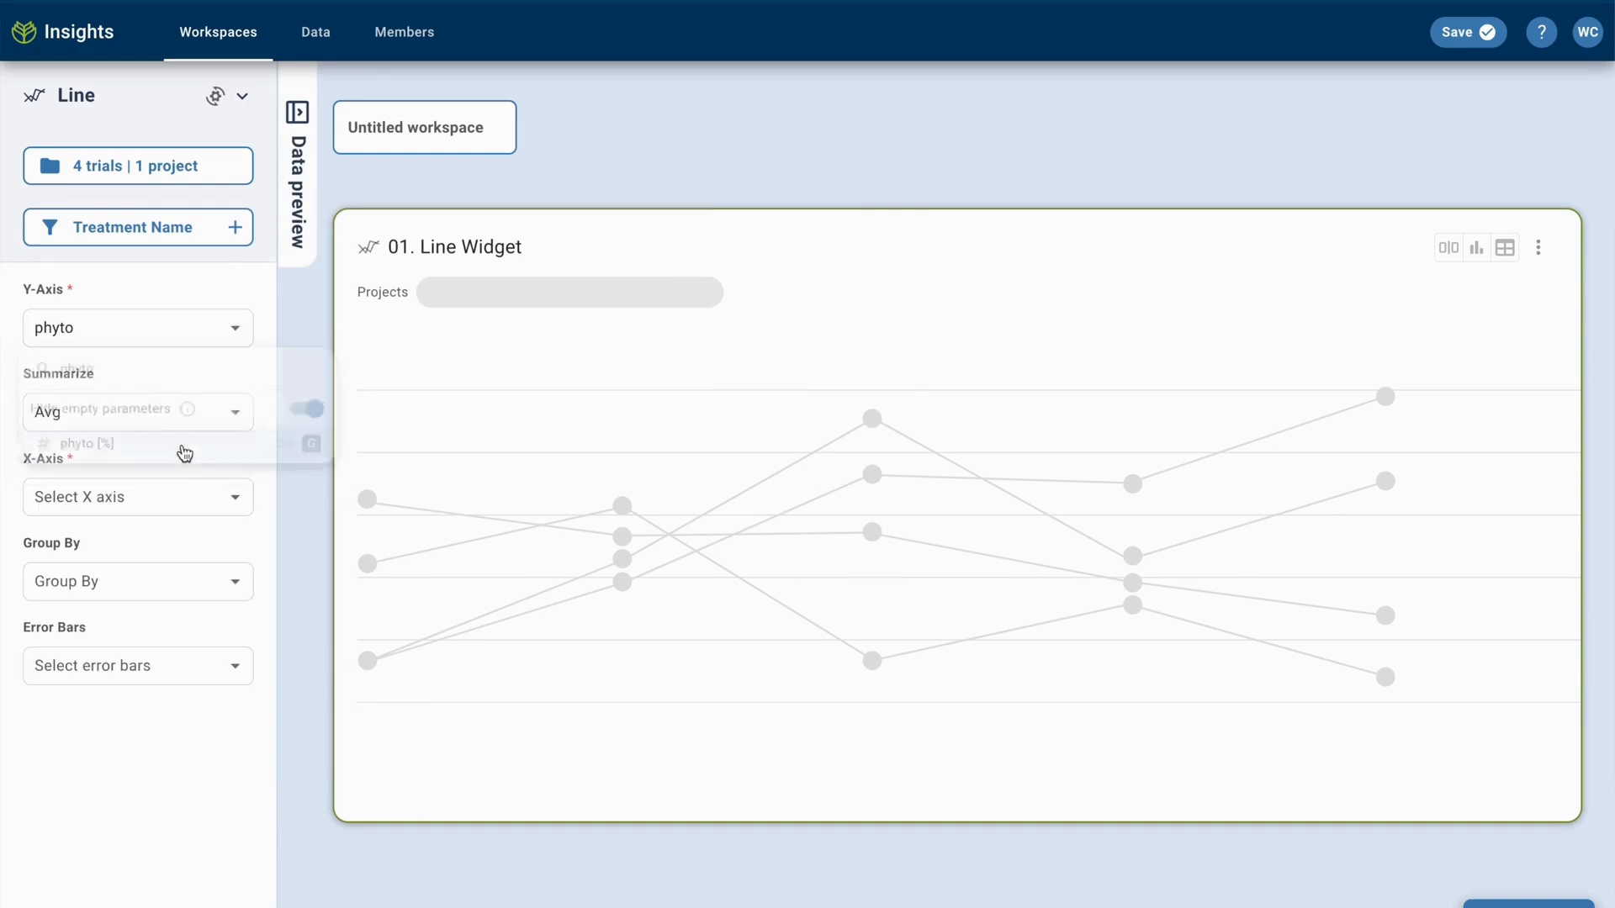
{"action": "left_click", "coordinate": [138, 496]}
{"action": "type", "text": "treat"}
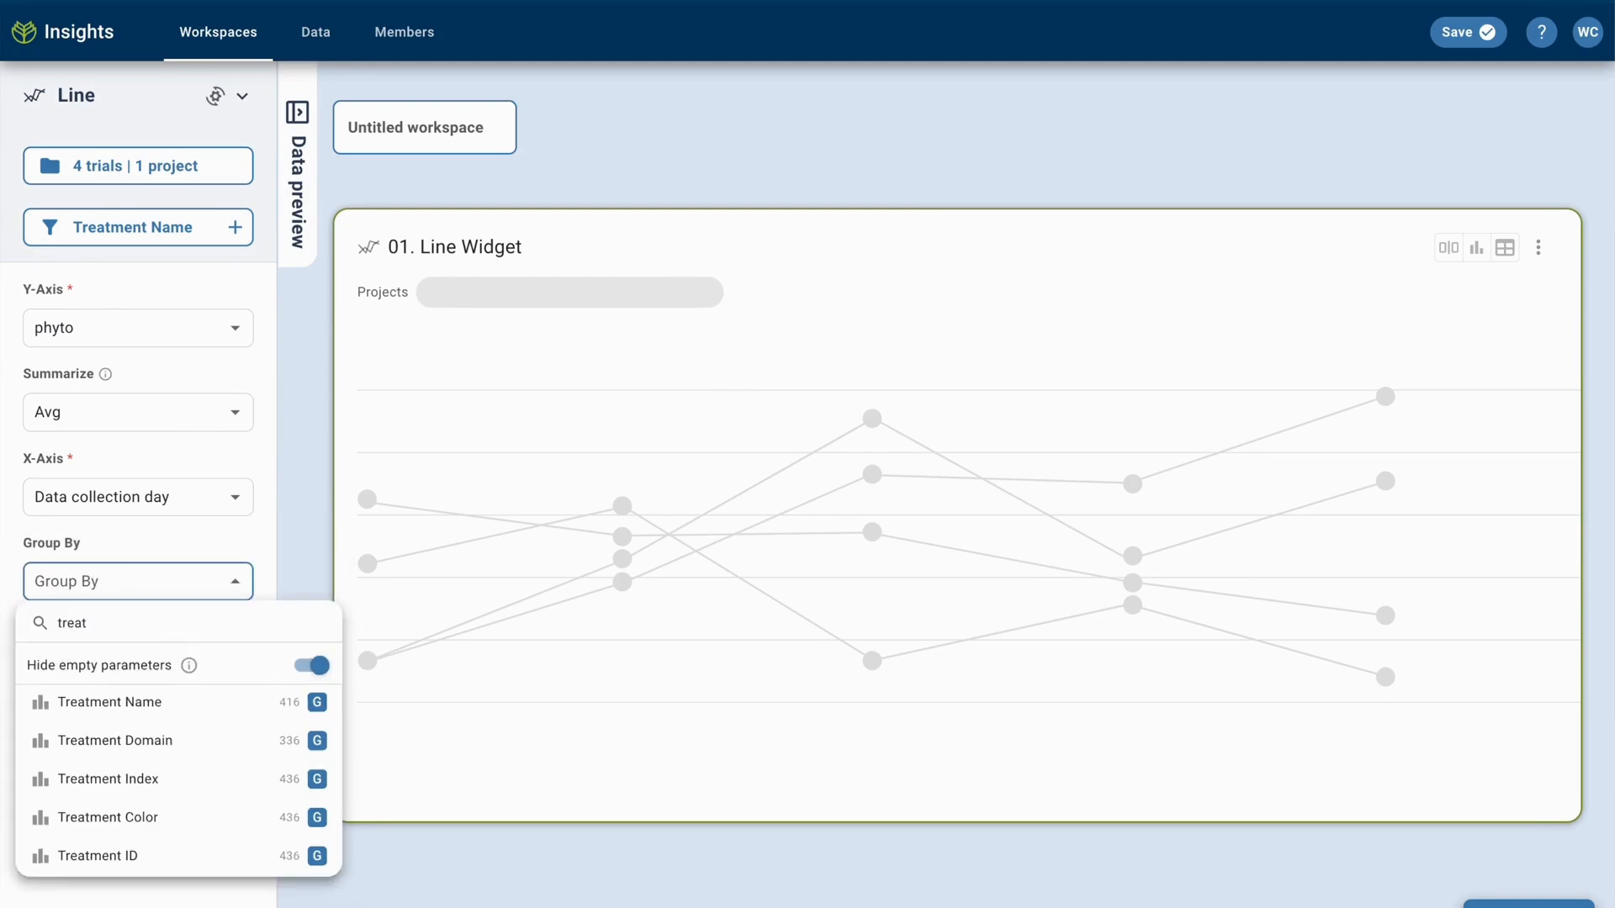
{"action": "left_click", "coordinate": [111, 703]}
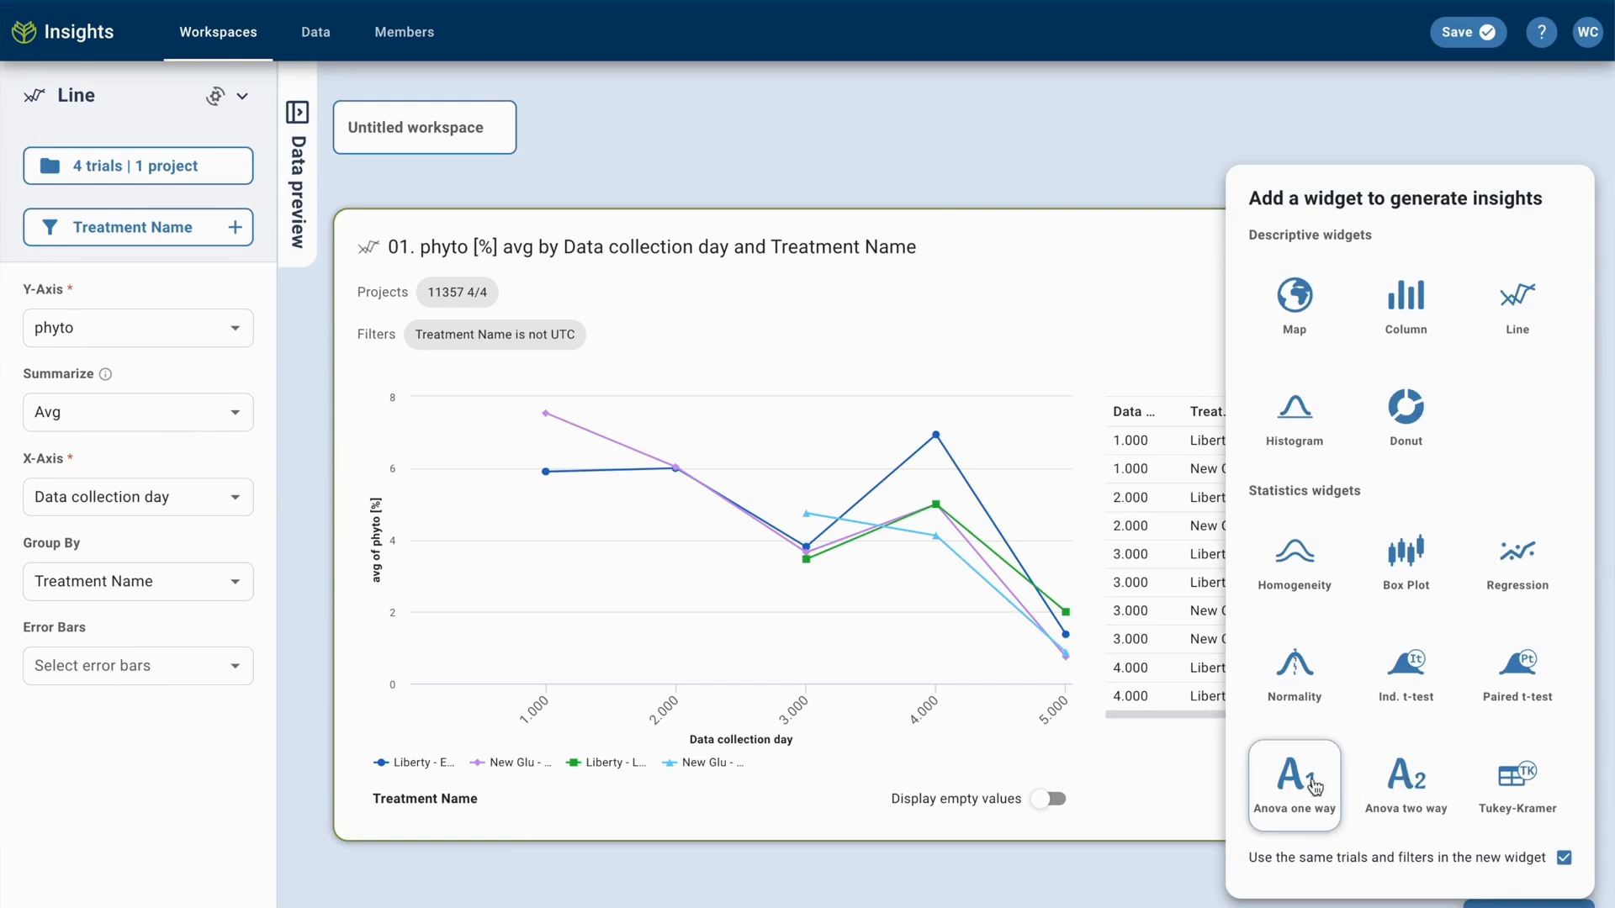
Add a one-way ANOVA widget and begin a Data collection day filter on it
{"action": "left_click", "coordinate": [1295, 784]}
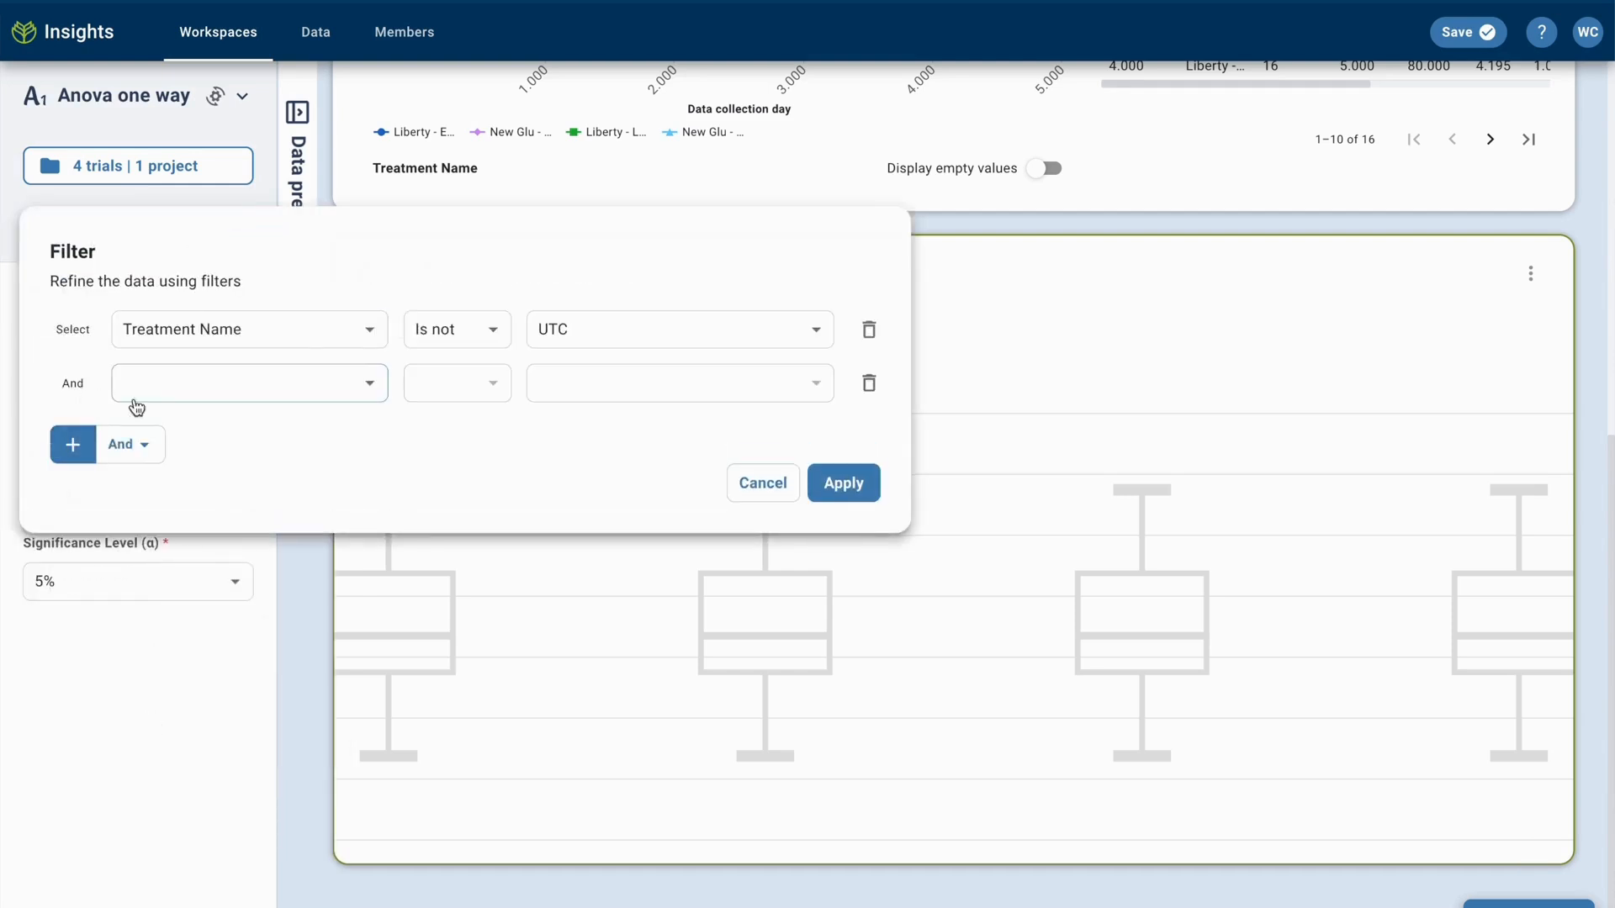
{"action": "left_click", "coordinate": [680, 384]}
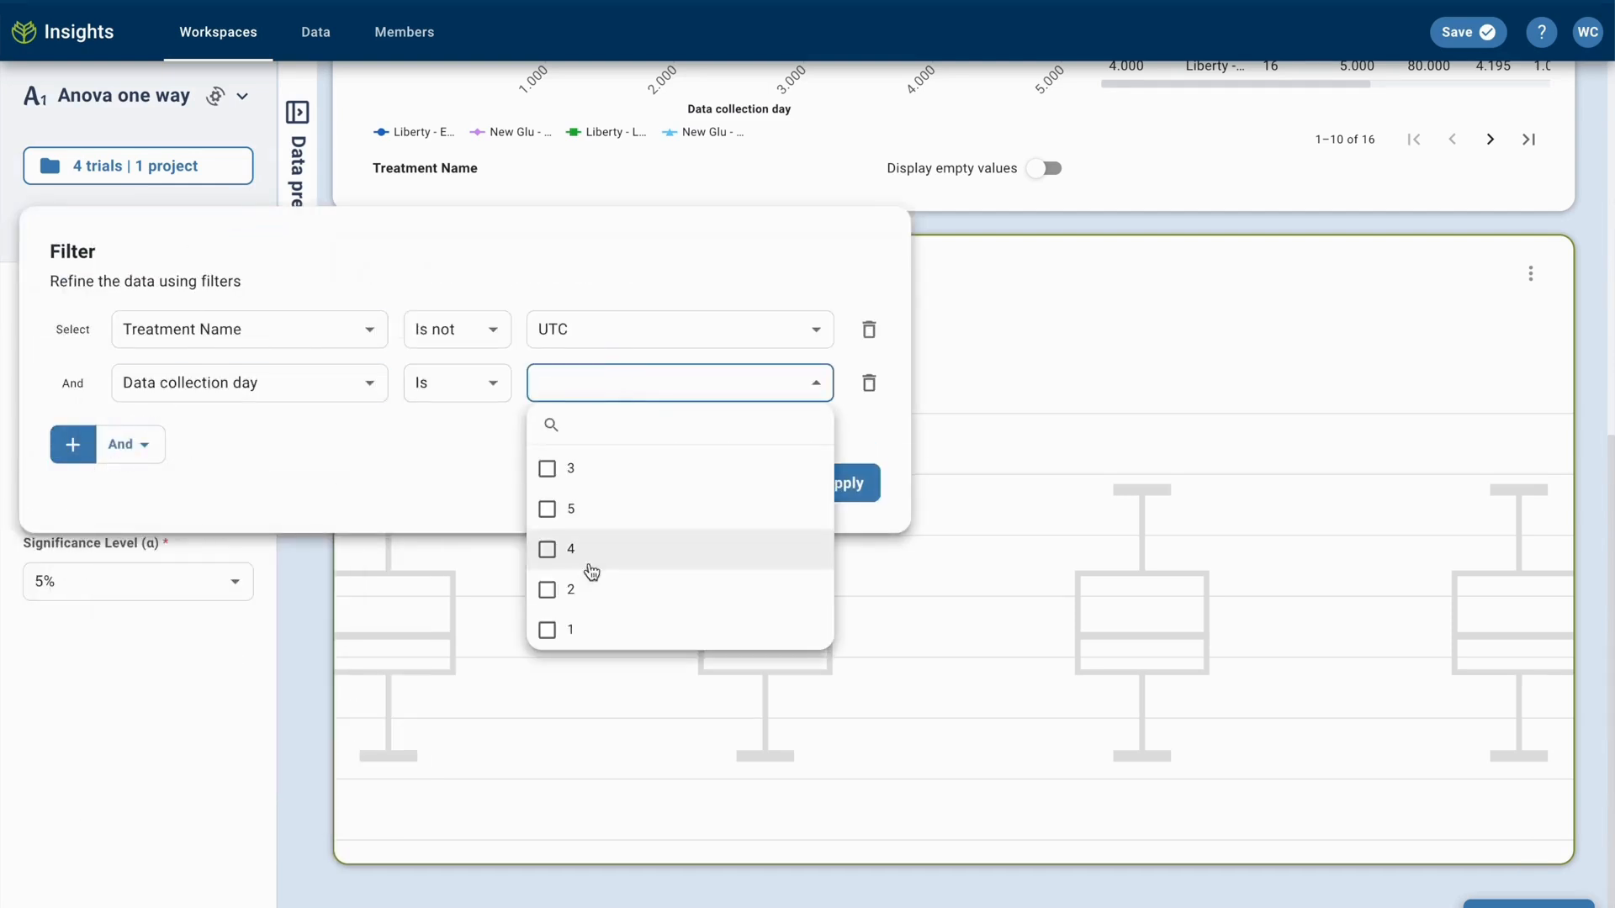